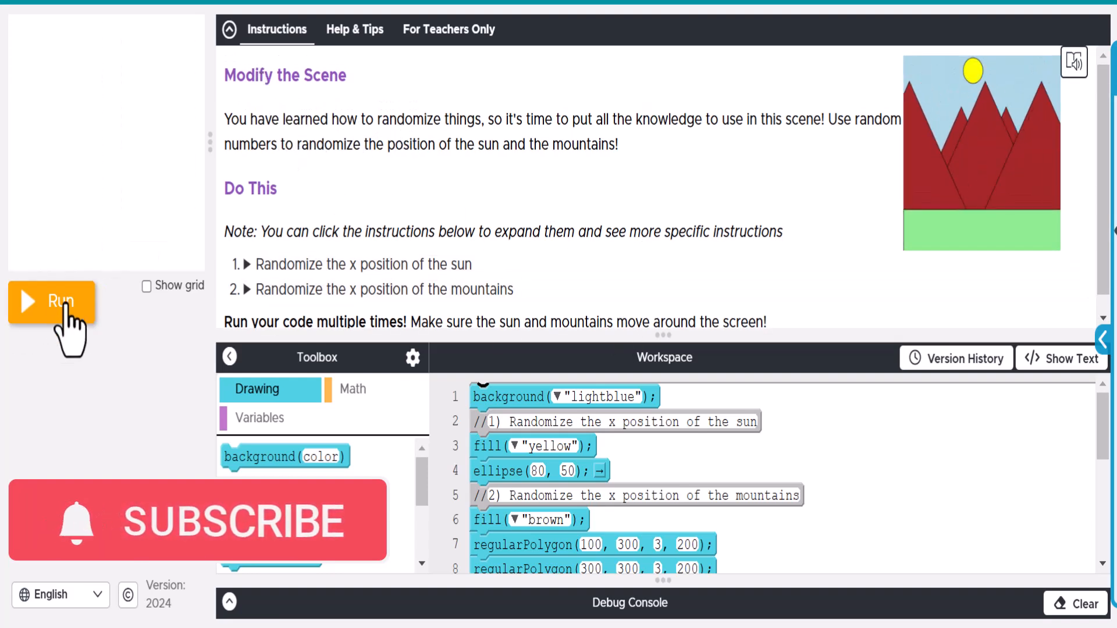
Run and reset the starting scene a couple of times to see its fixed layout.
click(52, 300)
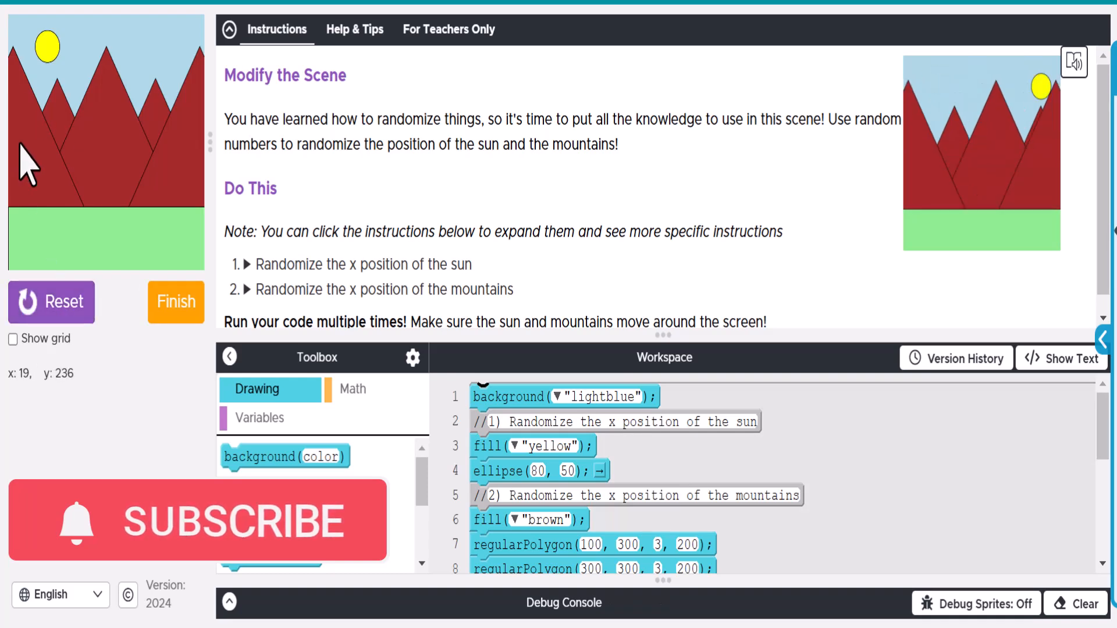
mouse_move(107, 278)
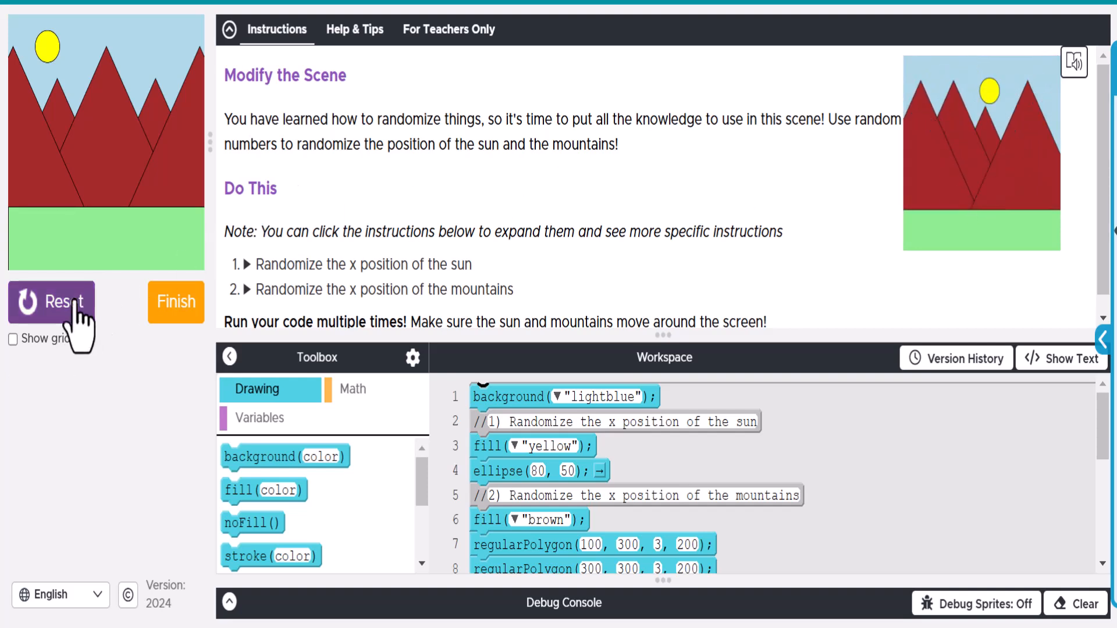
click(52, 301)
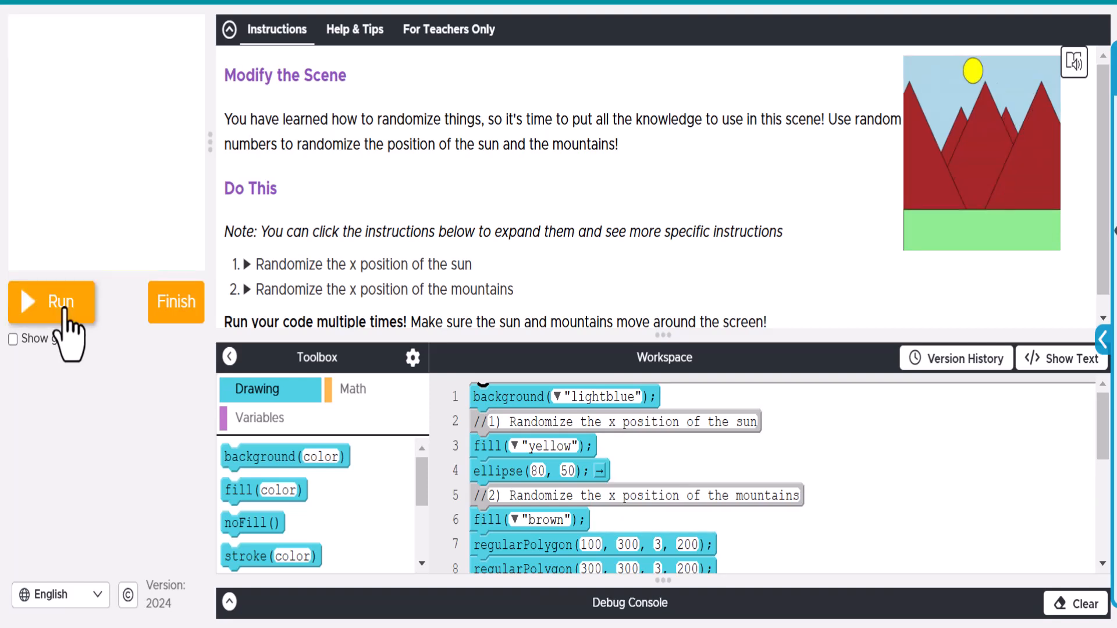
click(51, 301)
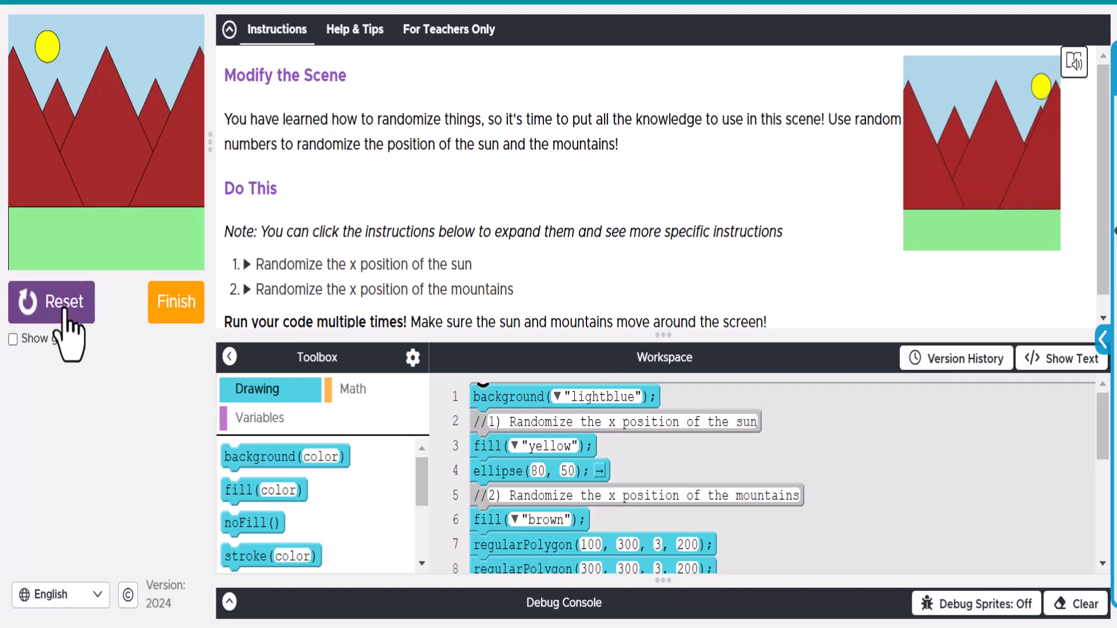
click(51, 301)
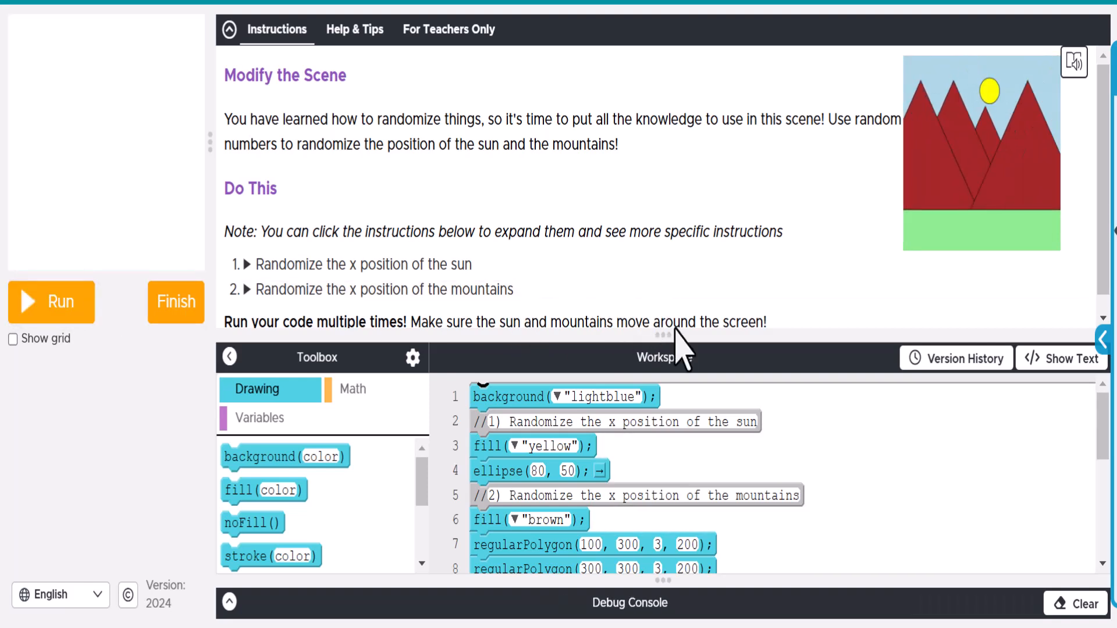
click(50, 301)
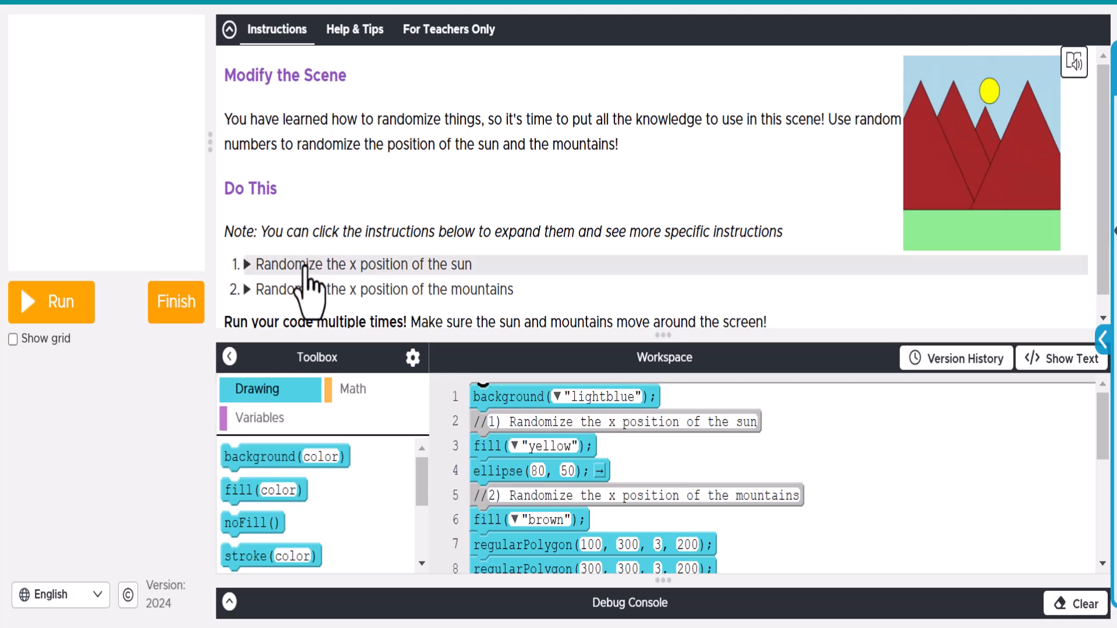
Expand instruction items 1 and 2 and read their sub-steps for randomizing the sun and mountains.
click(50, 302)
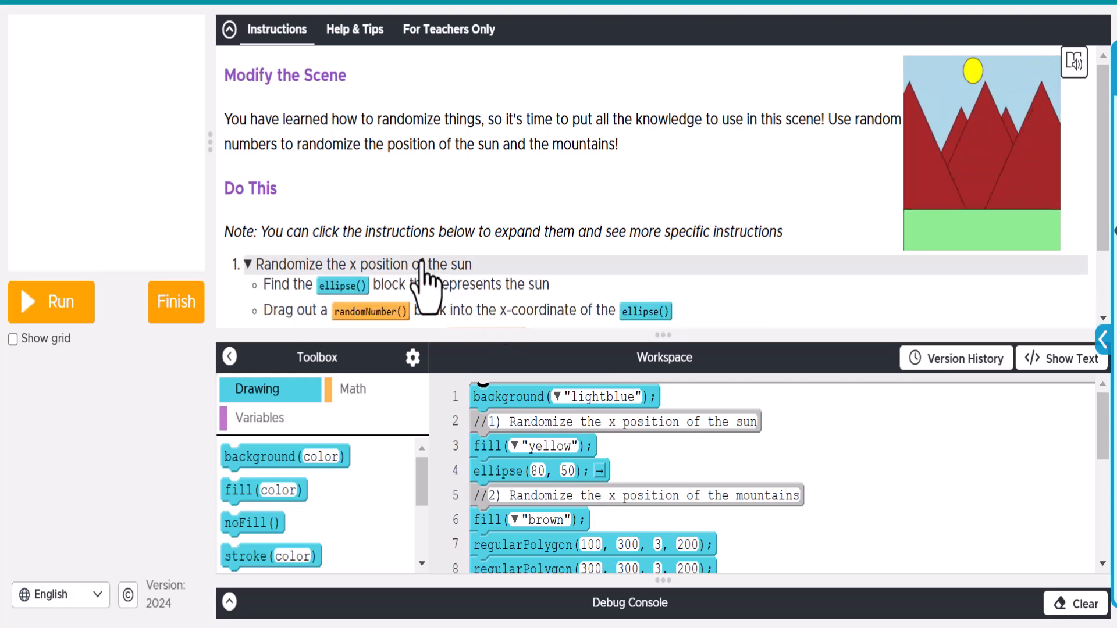
click(50, 302)
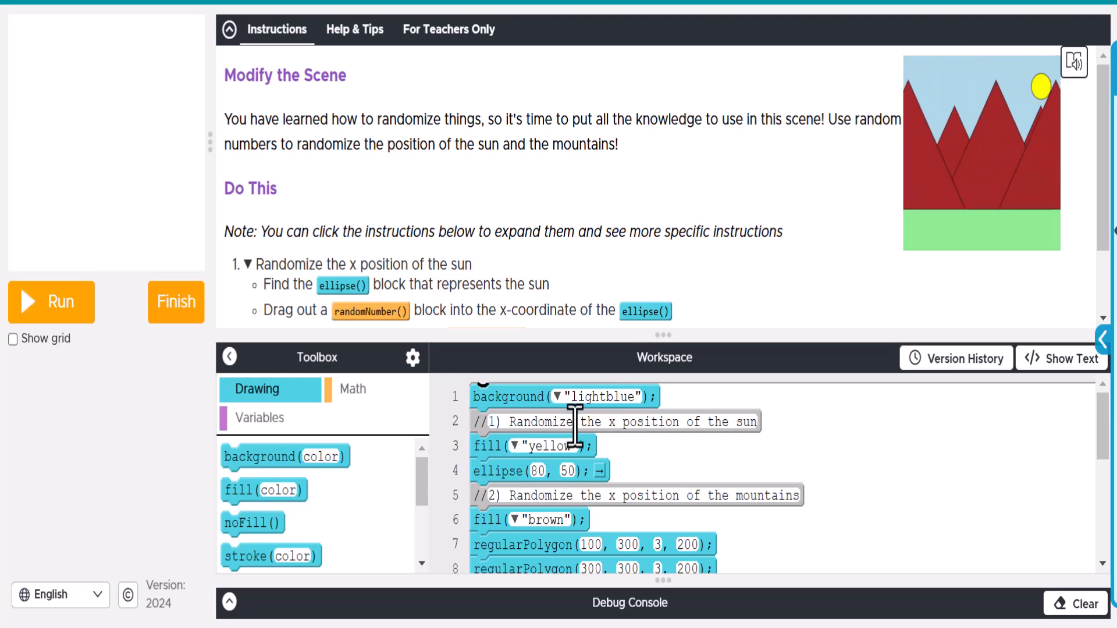
scroll(up, 3)
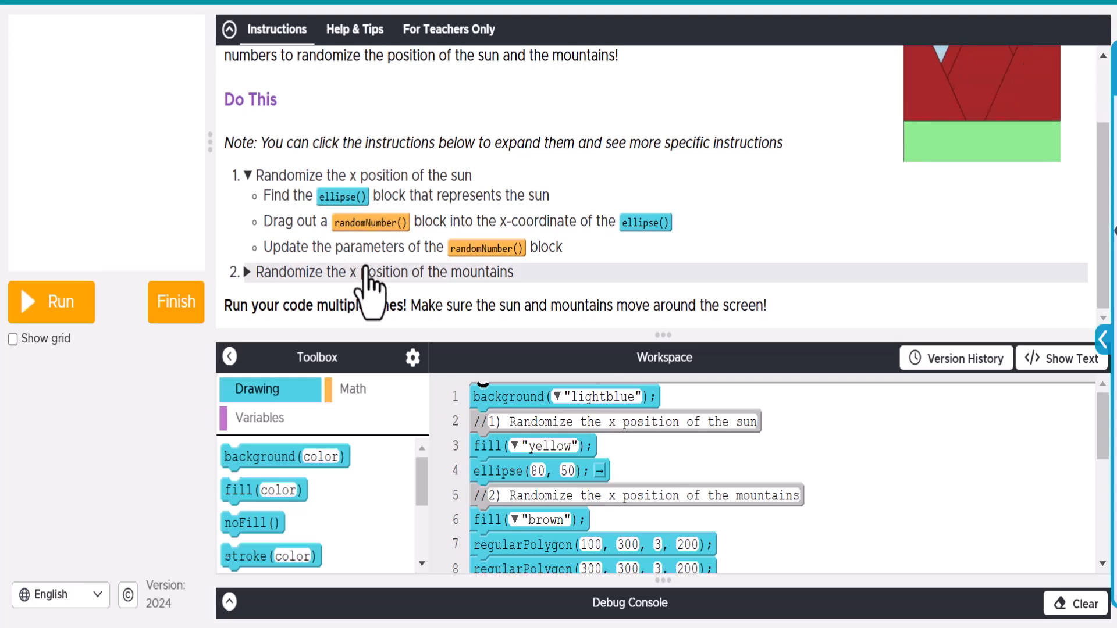
mouse_move(614, 235)
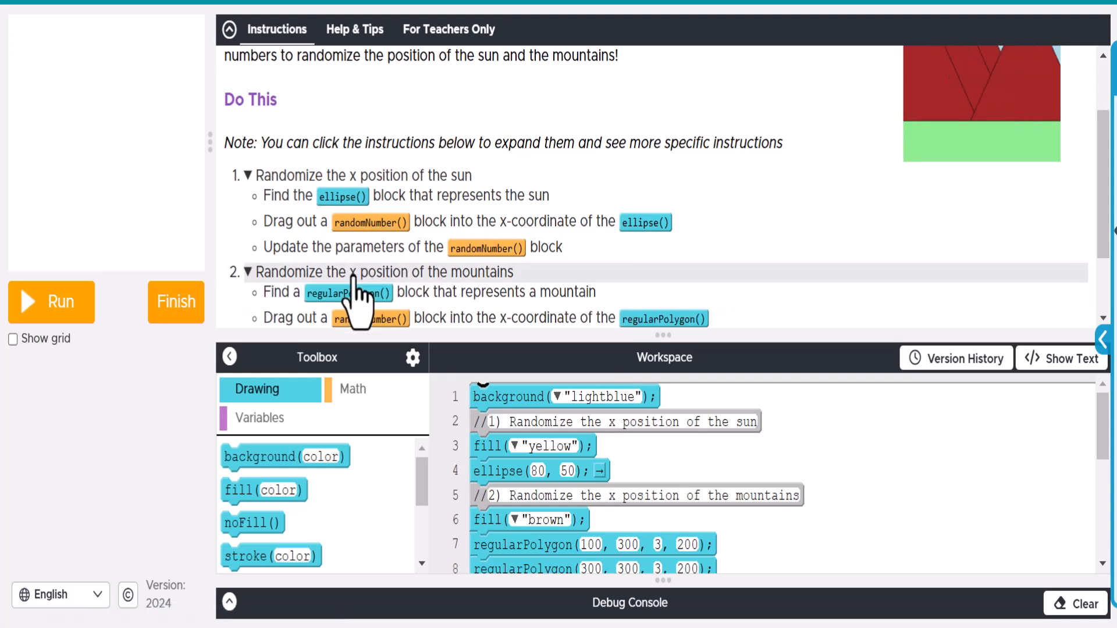
scroll(down, 3)
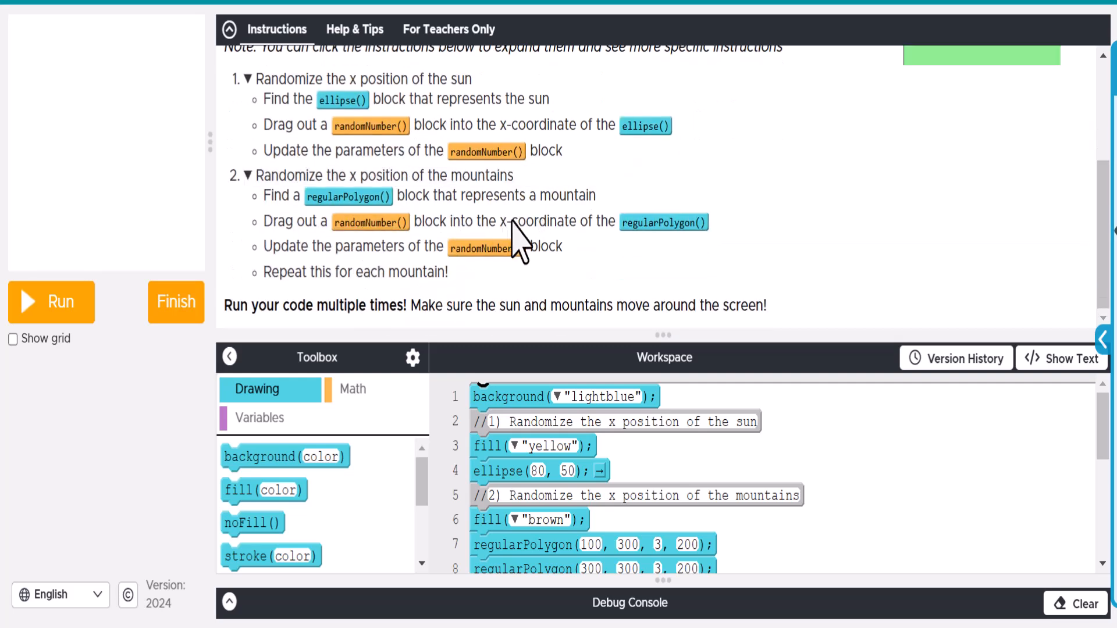
scroll(up, 3)
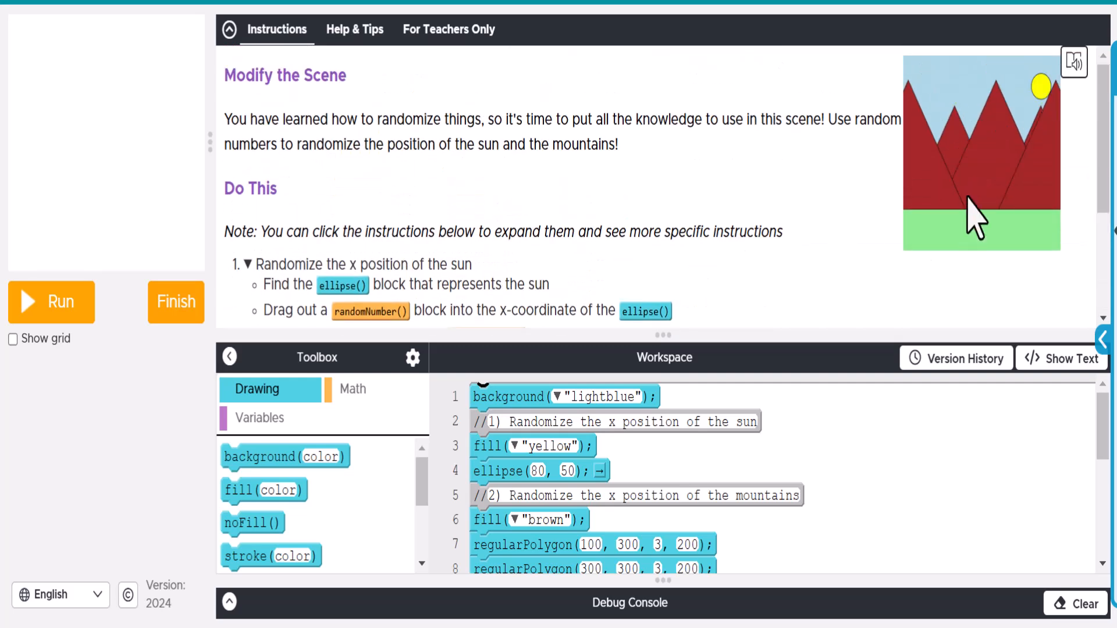
click(50, 301)
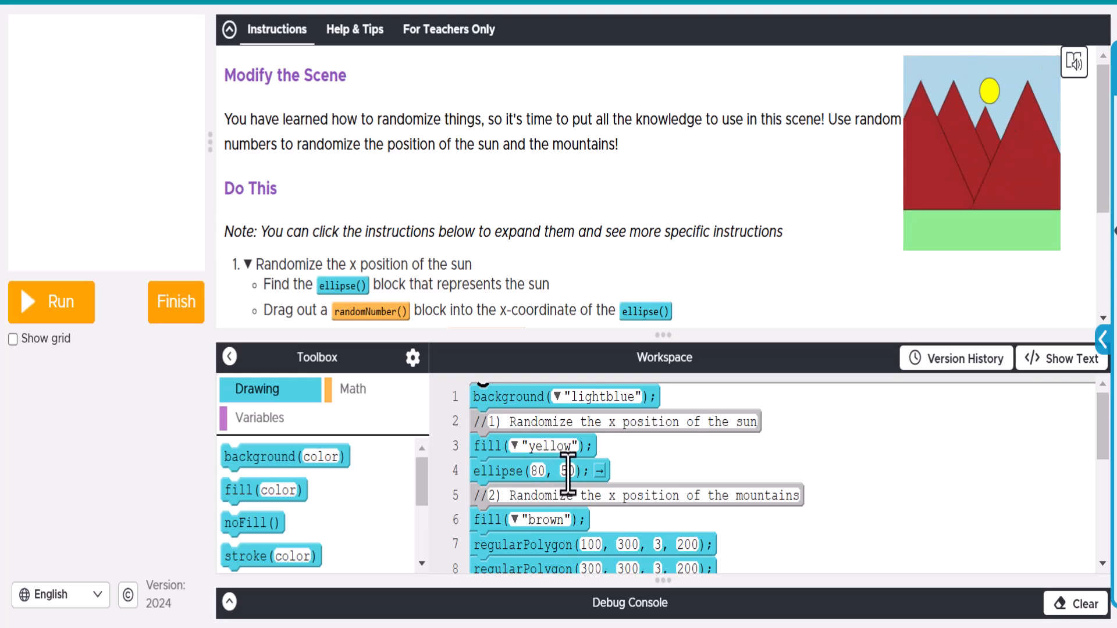
click(51, 301)
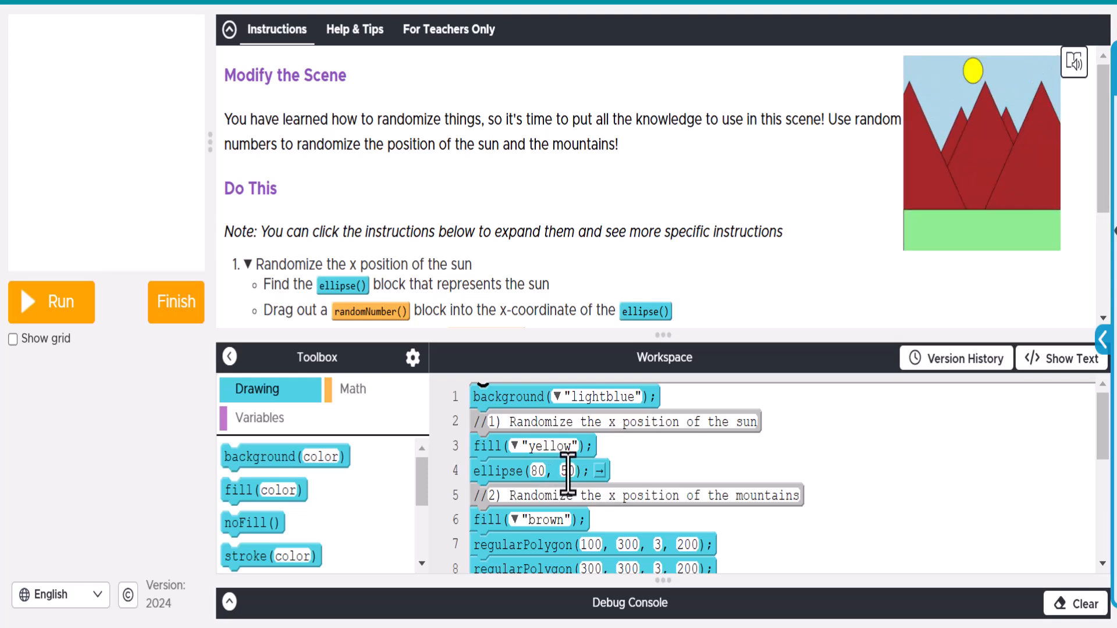
click(50, 301)
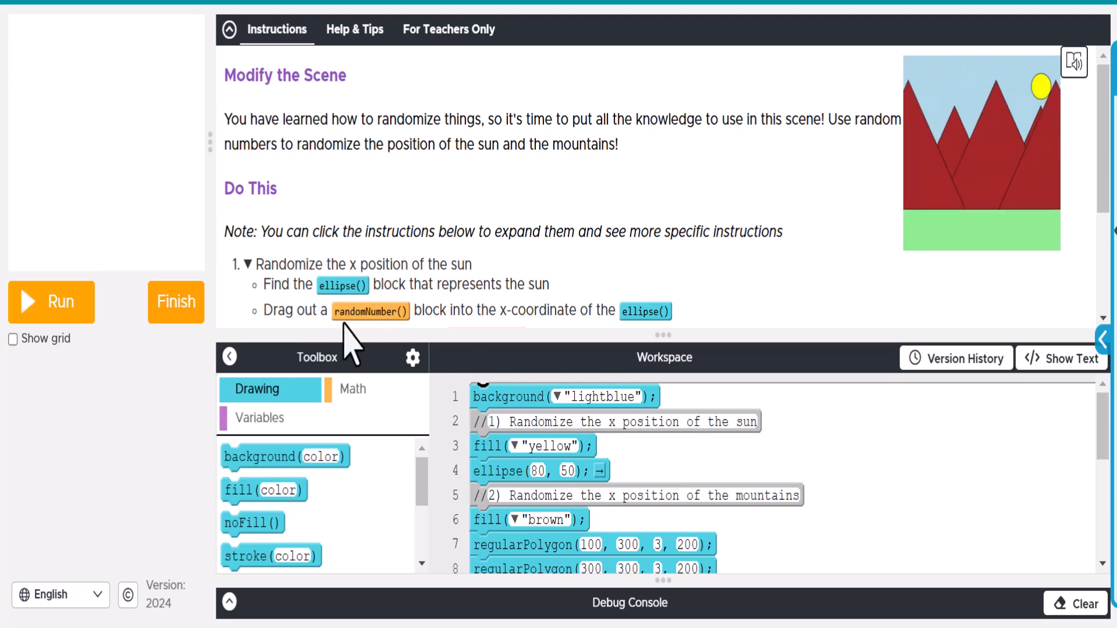
Show the Math blocks, turn on the coordinate grid and run the scene with the random sun.
click(351, 388)
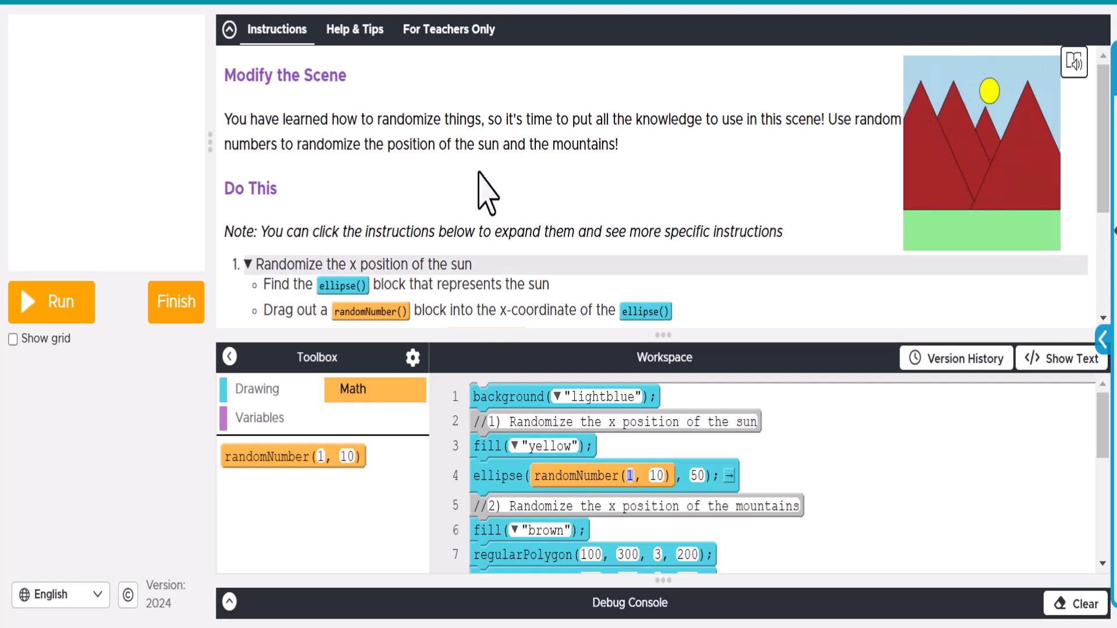
click(50, 303)
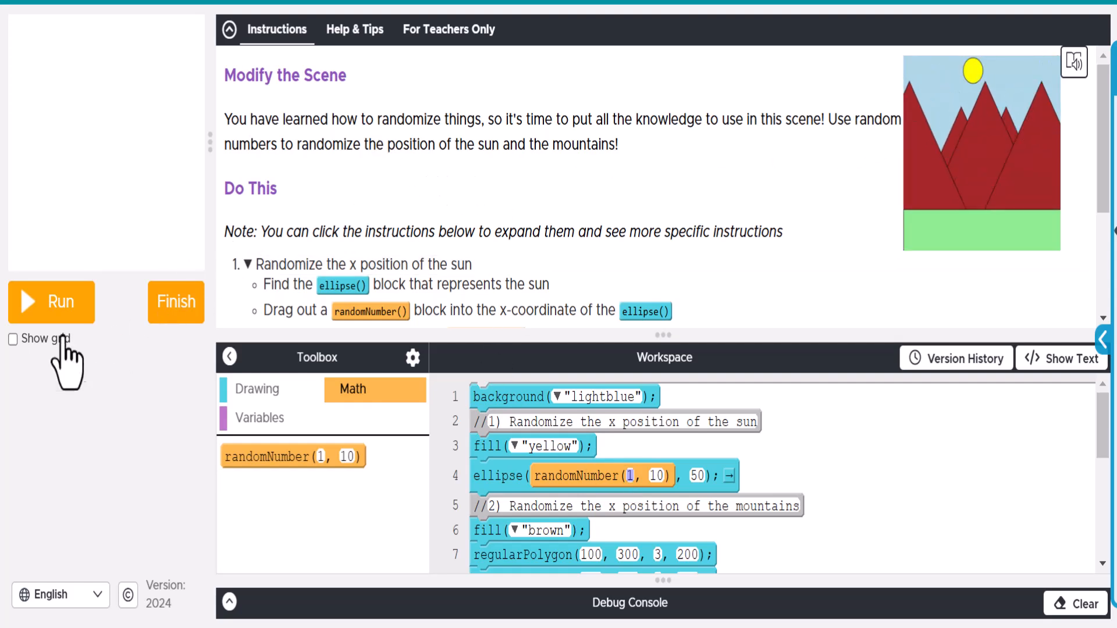
click(13, 338)
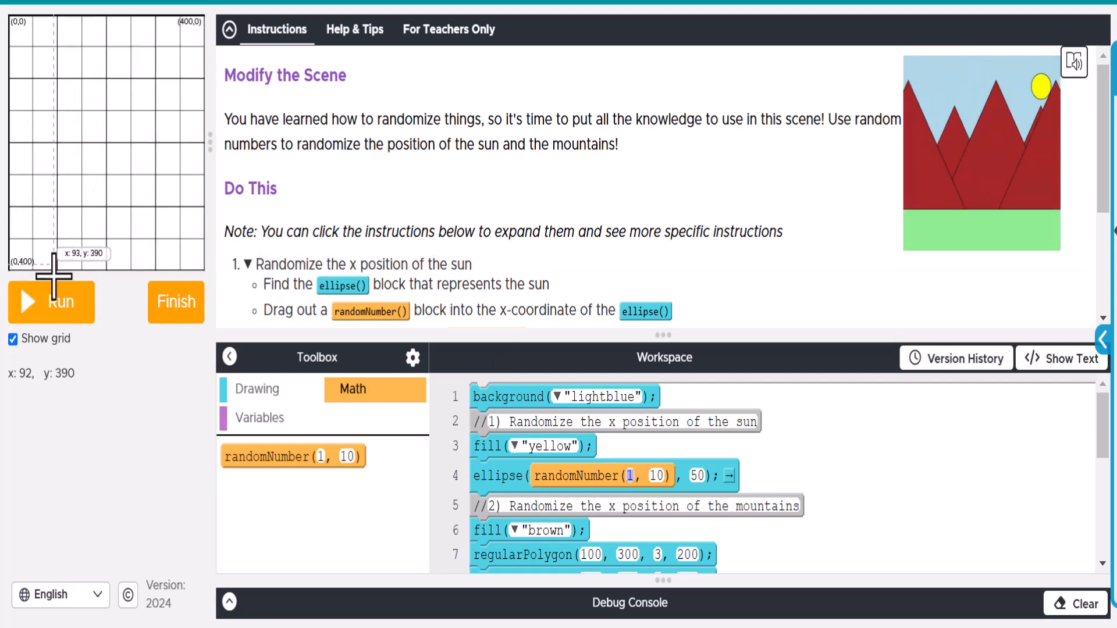
click(51, 303)
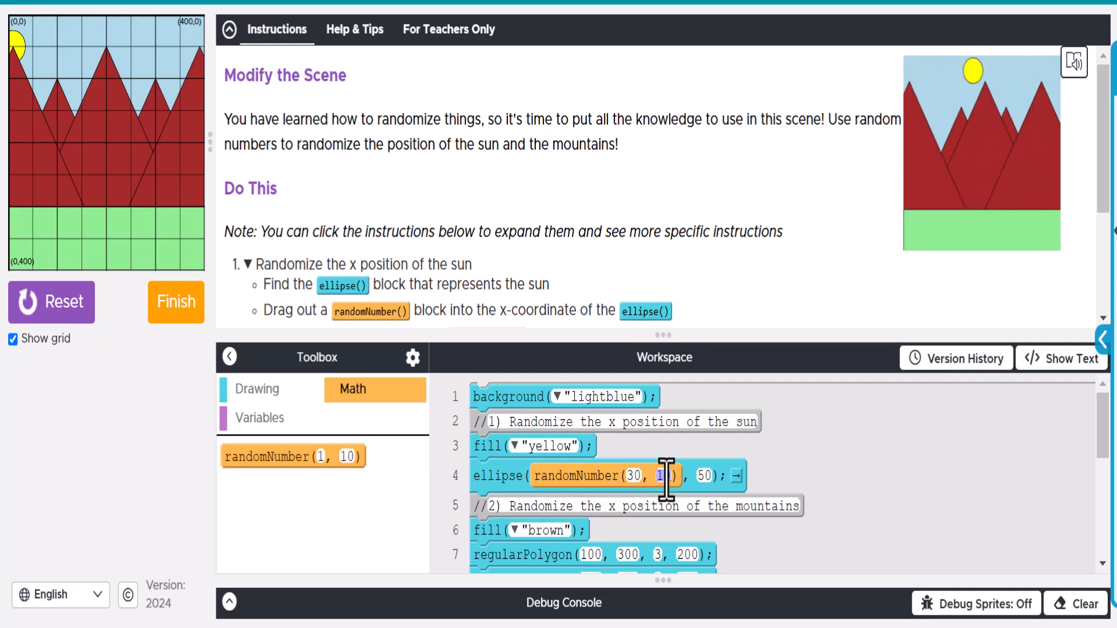
Set the sun ellipse's x to randomNumber with a range ending at 380.
text(300)
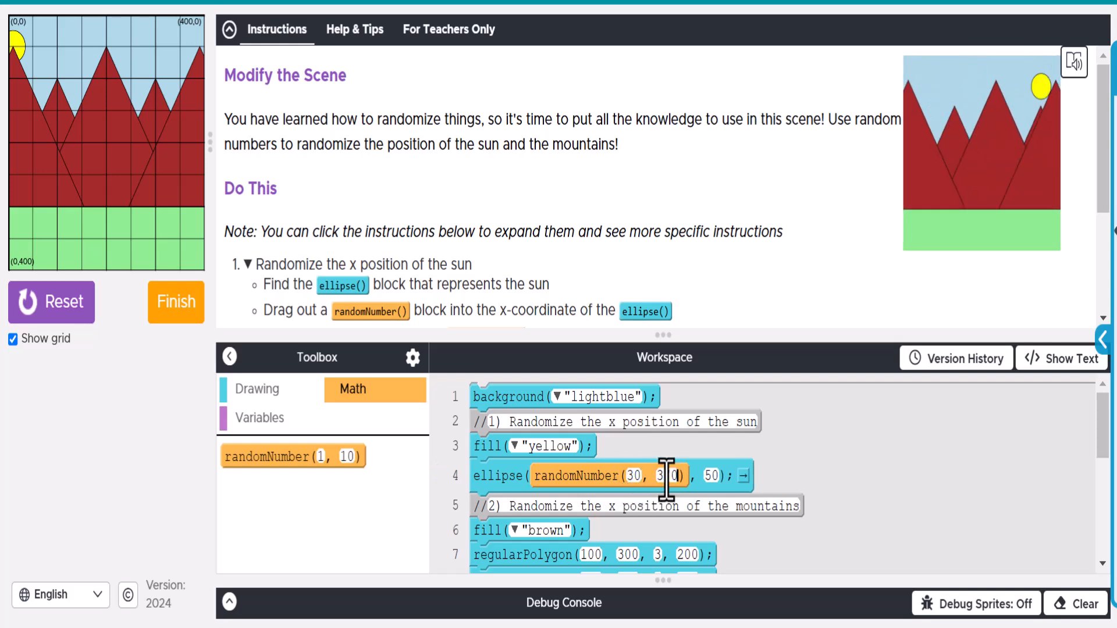
text(70)
text(20)
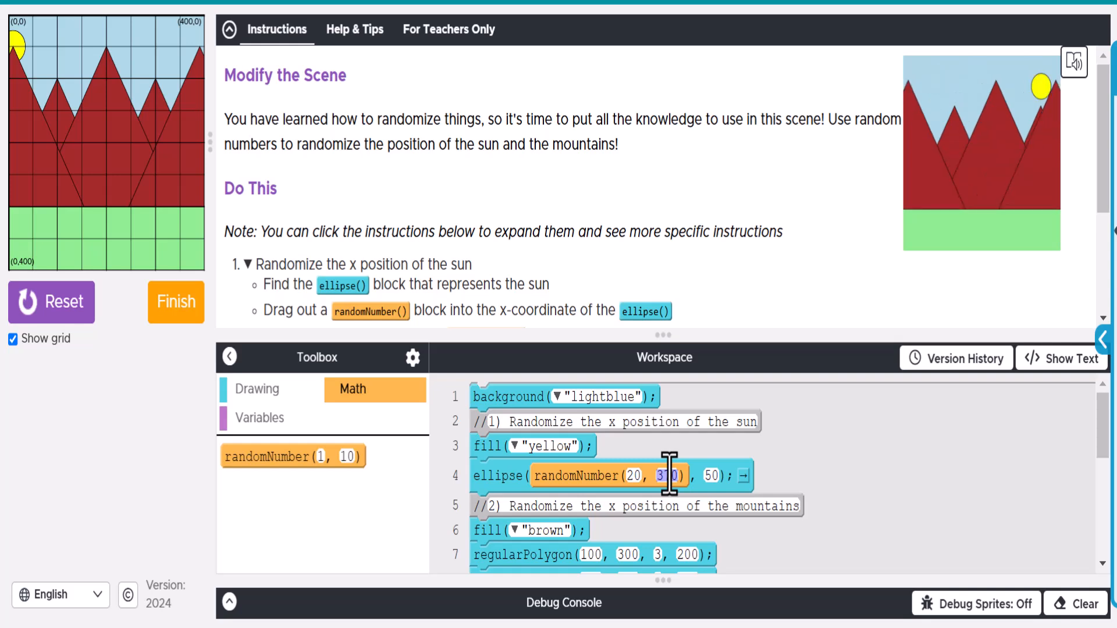
text(380)
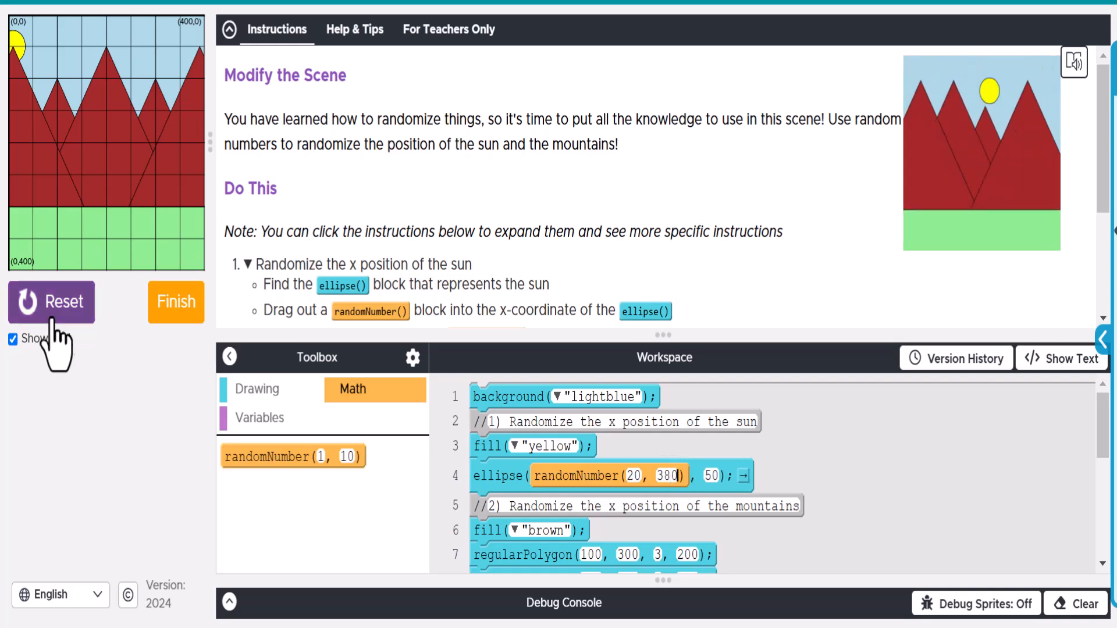
Reset and rerun the scene several times to watch the sun land in different spots.
click(51, 303)
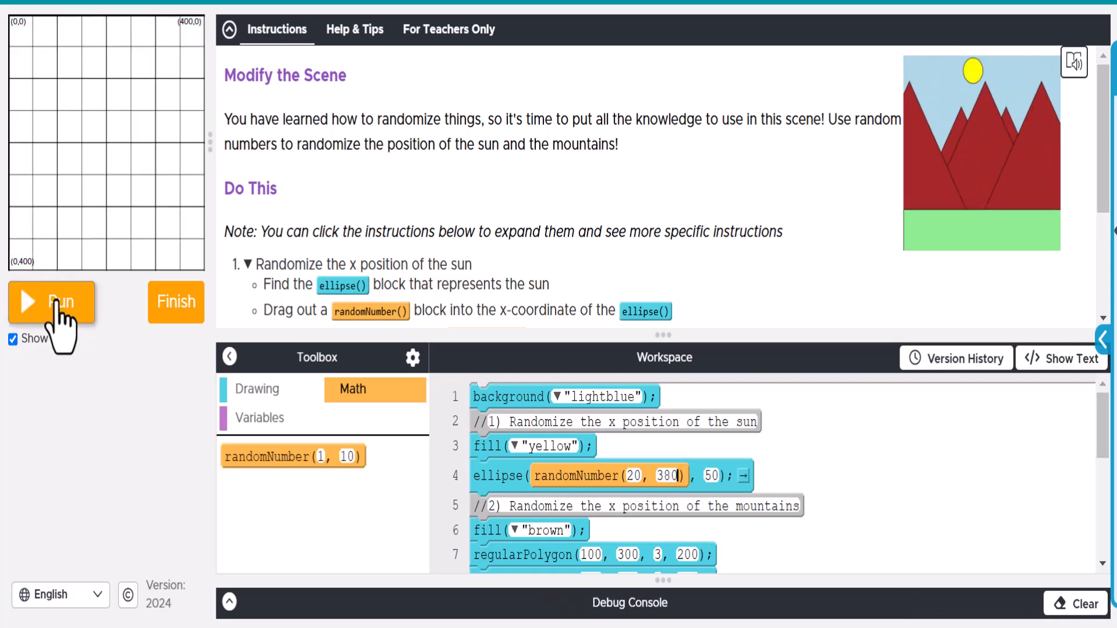
click(52, 302)
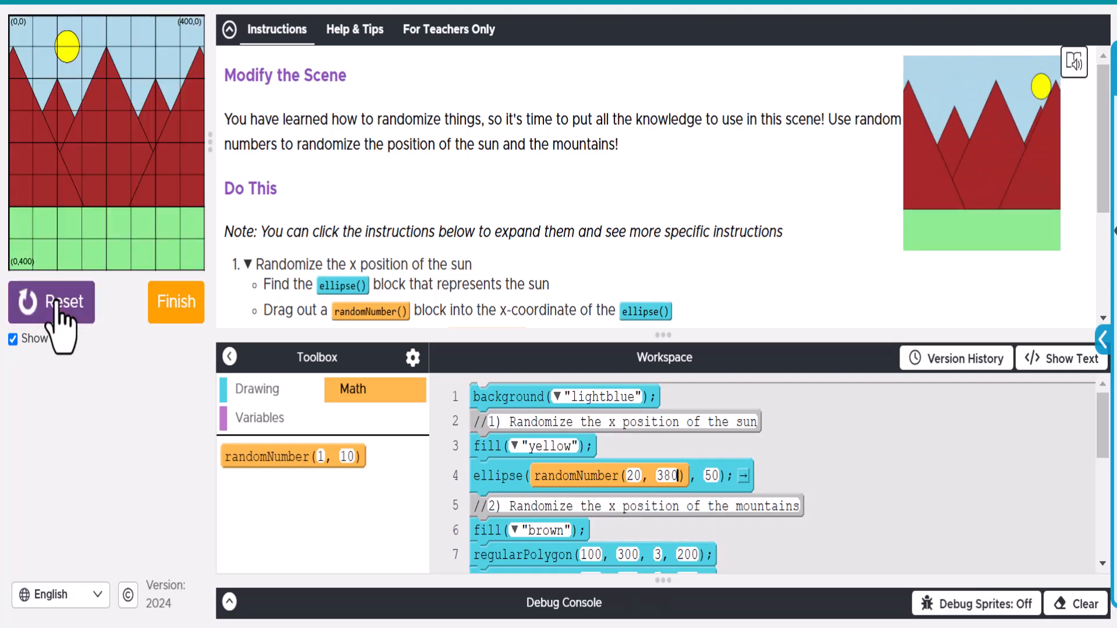
click(51, 301)
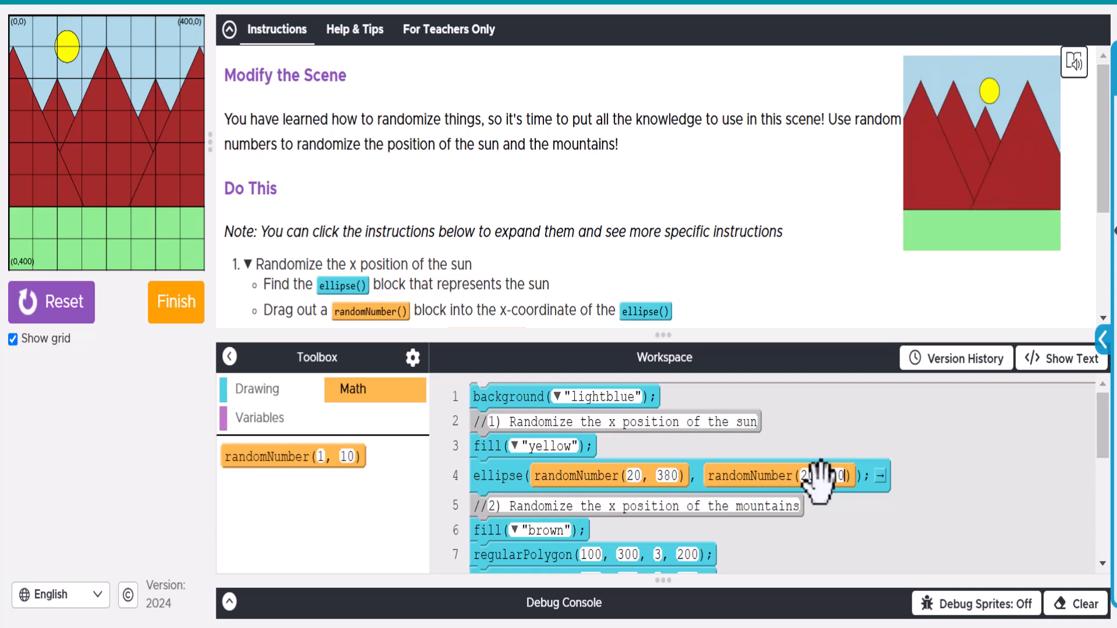
click(51, 302)
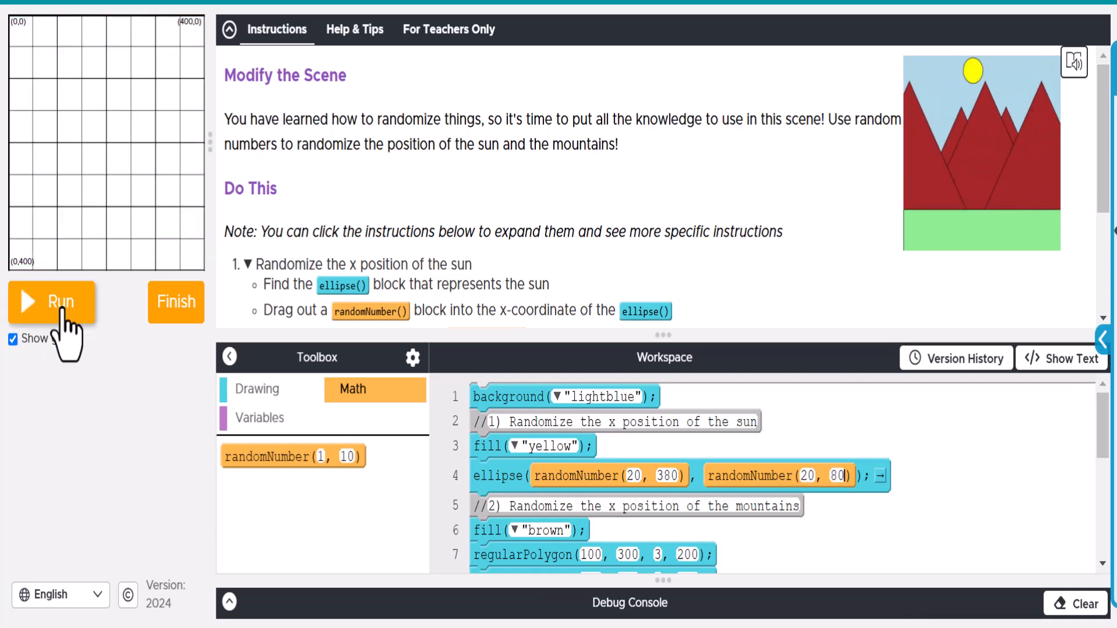
click(51, 303)
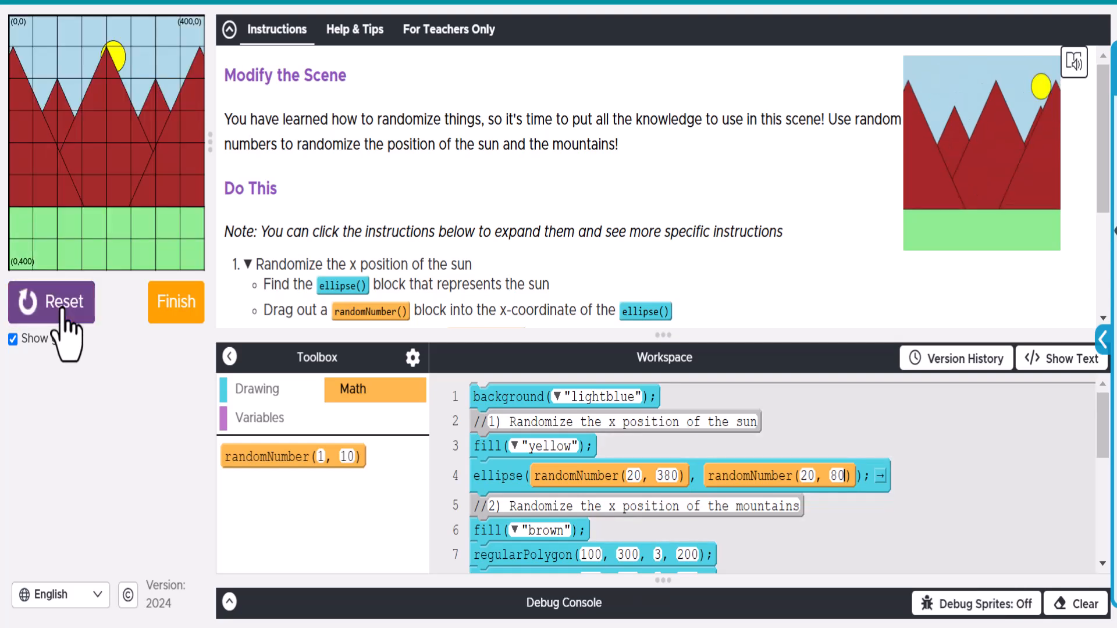
click(52, 301)
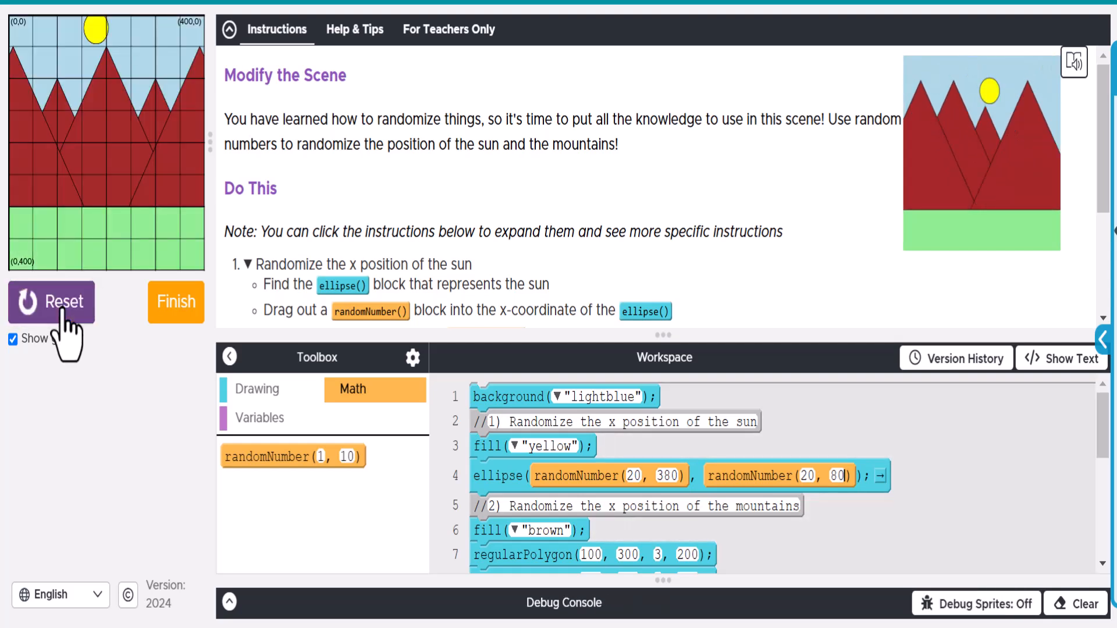
click(51, 302)
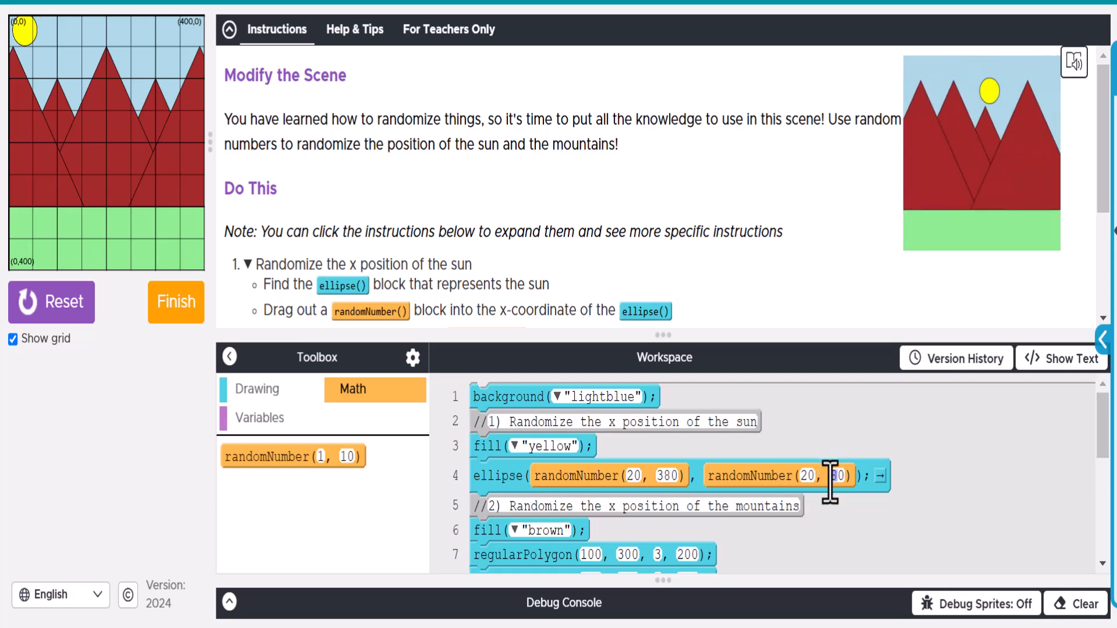
Rerun after limiting the sun's y to randomNumber(20, 60) to check the new range.
click(52, 301)
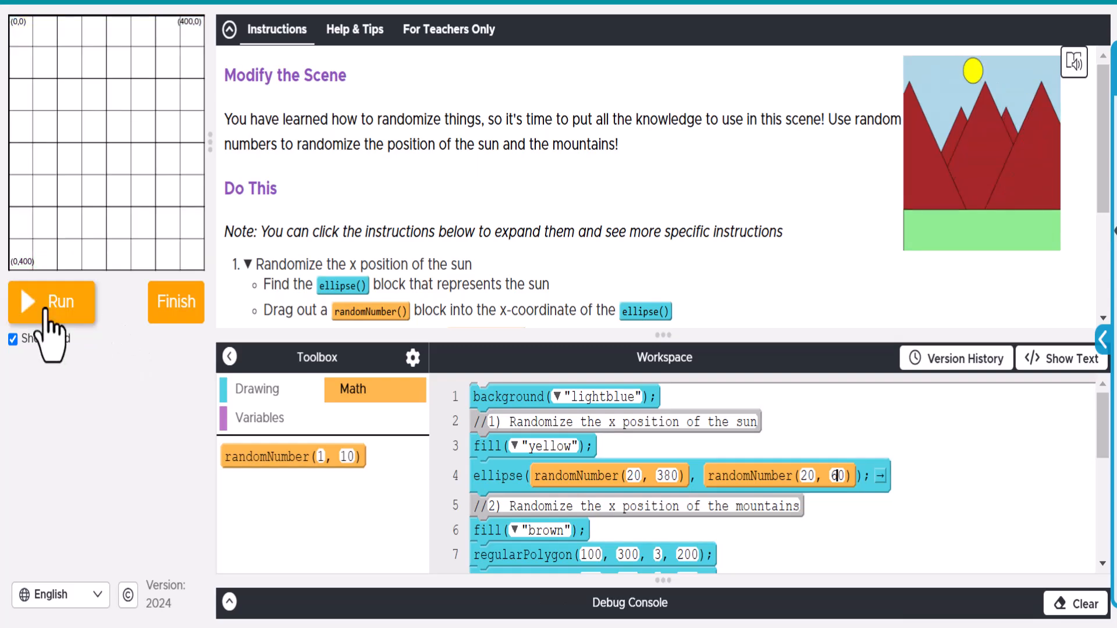
click(52, 302)
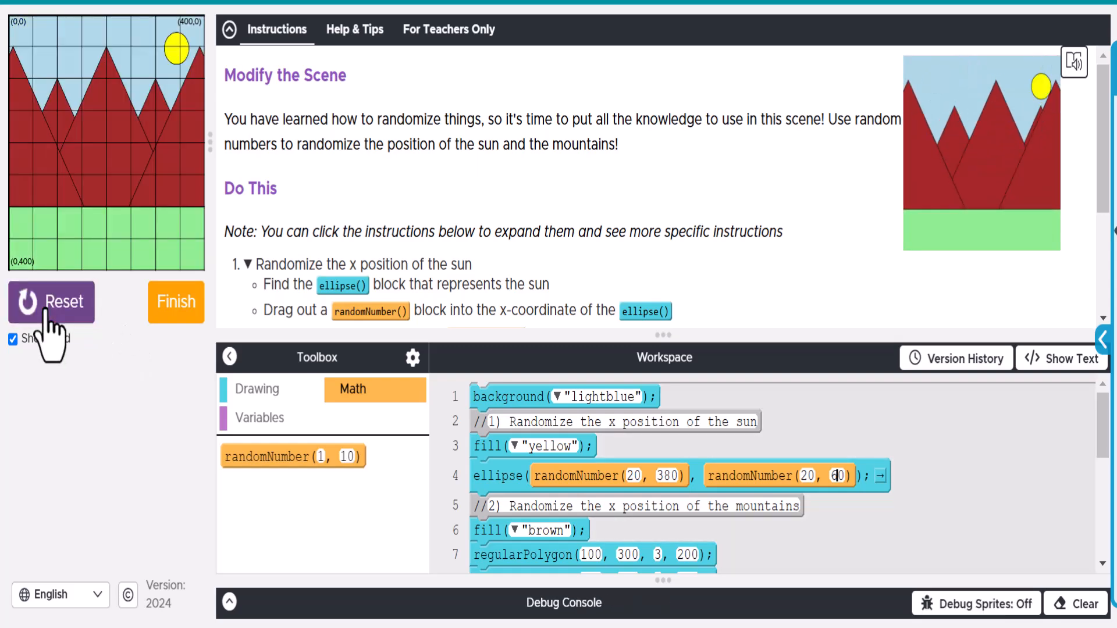
click(51, 302)
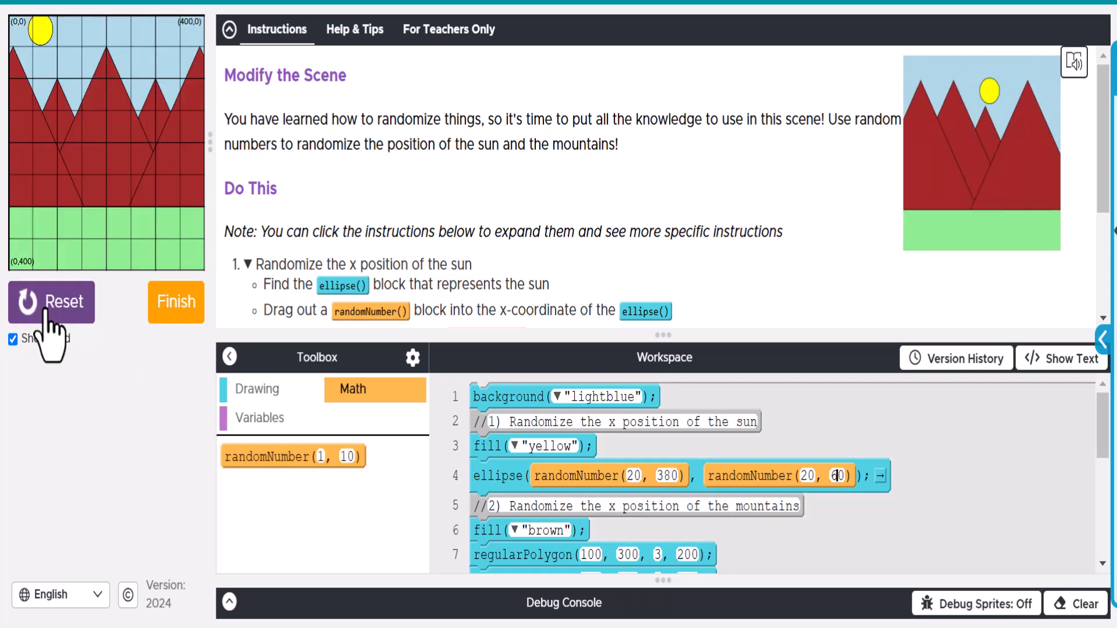
click(51, 302)
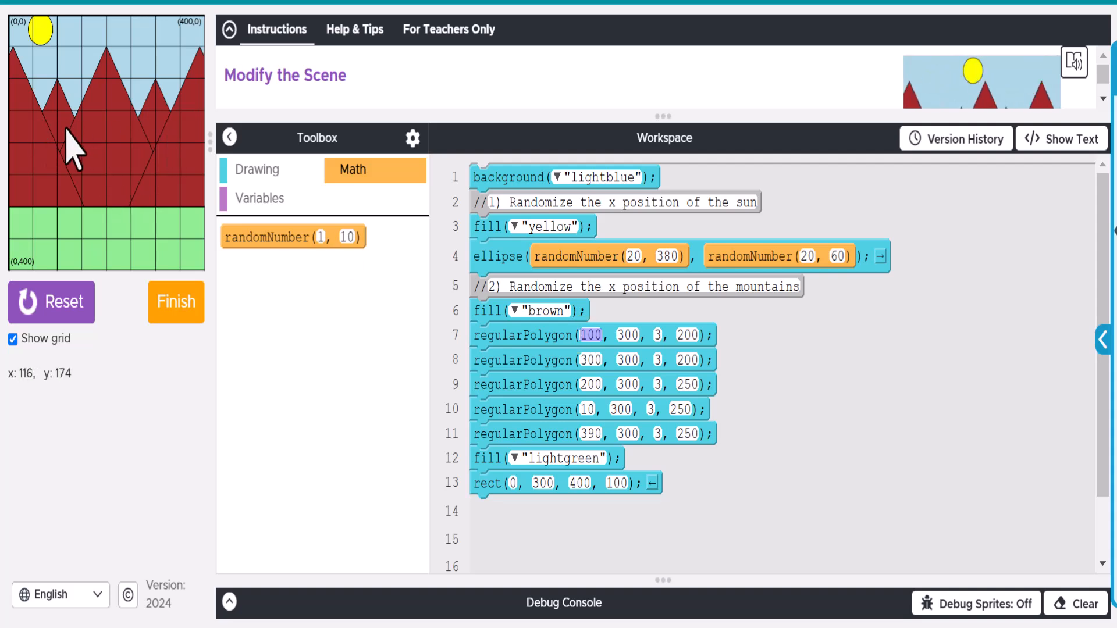
mouse_move(292, 236)
text(150)
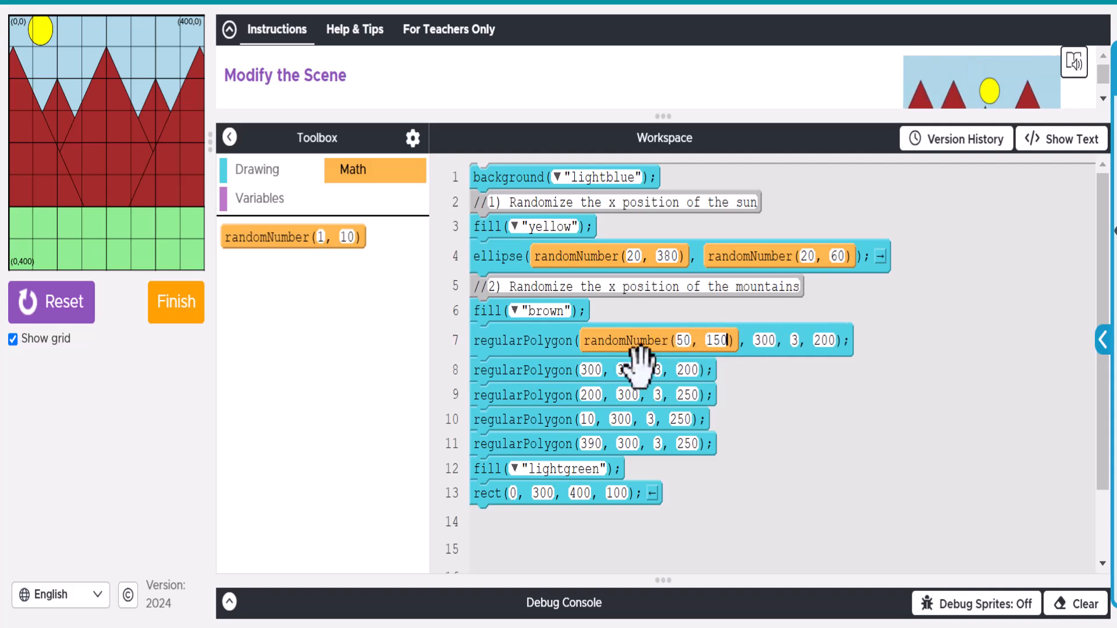
mouse_move(591, 377)
text(250)
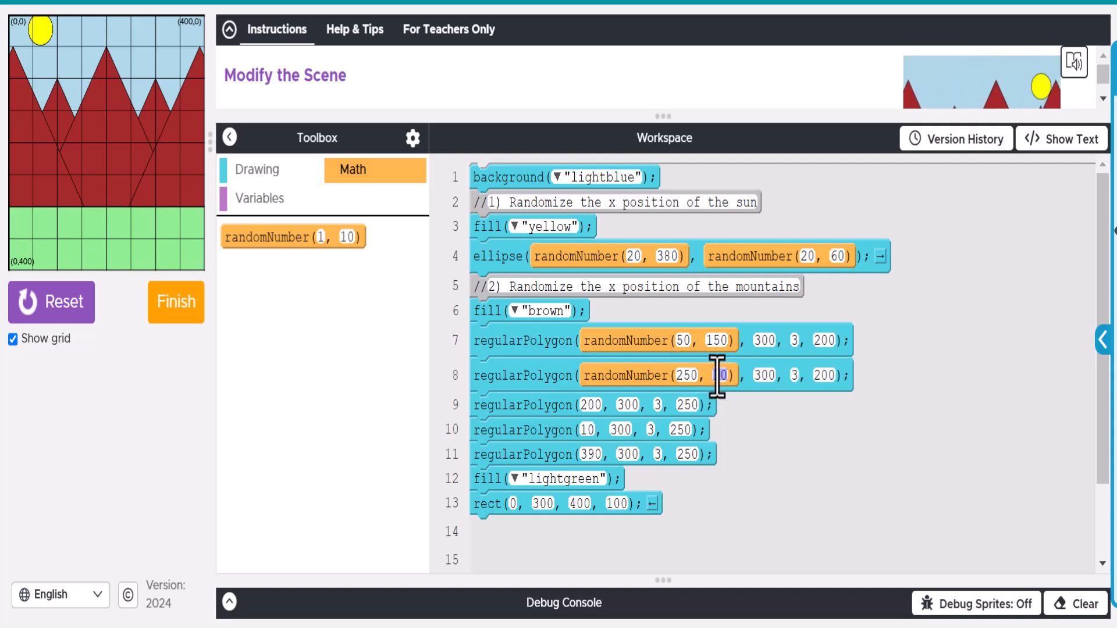
Finish the second mountain's x range at 350 and start the third mountain's random minimum.
text(350)
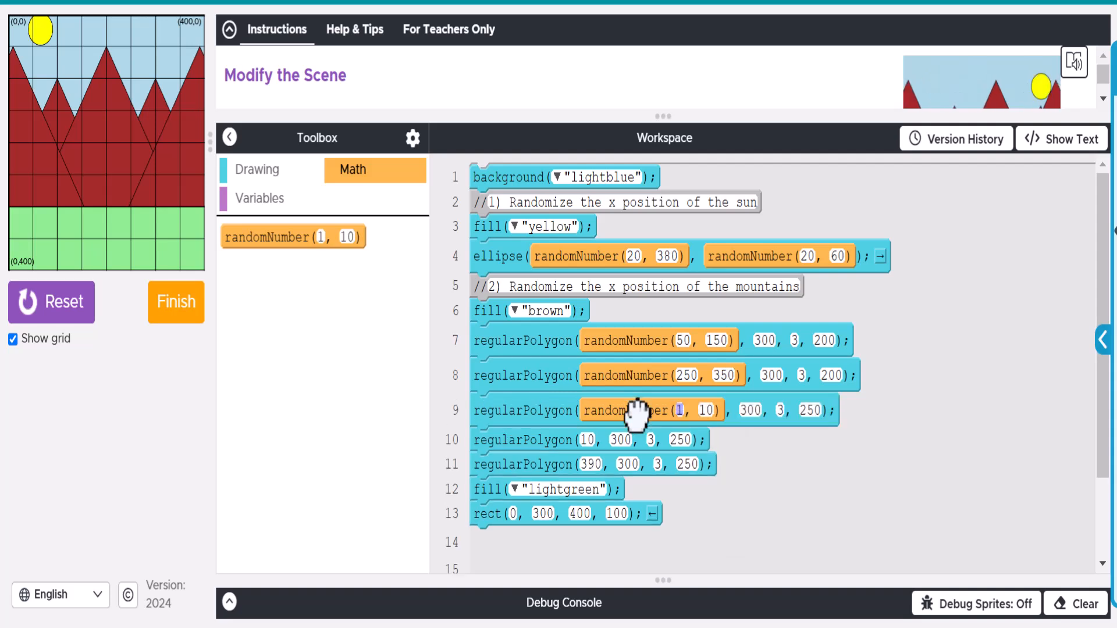
click(678, 411)
text(300)
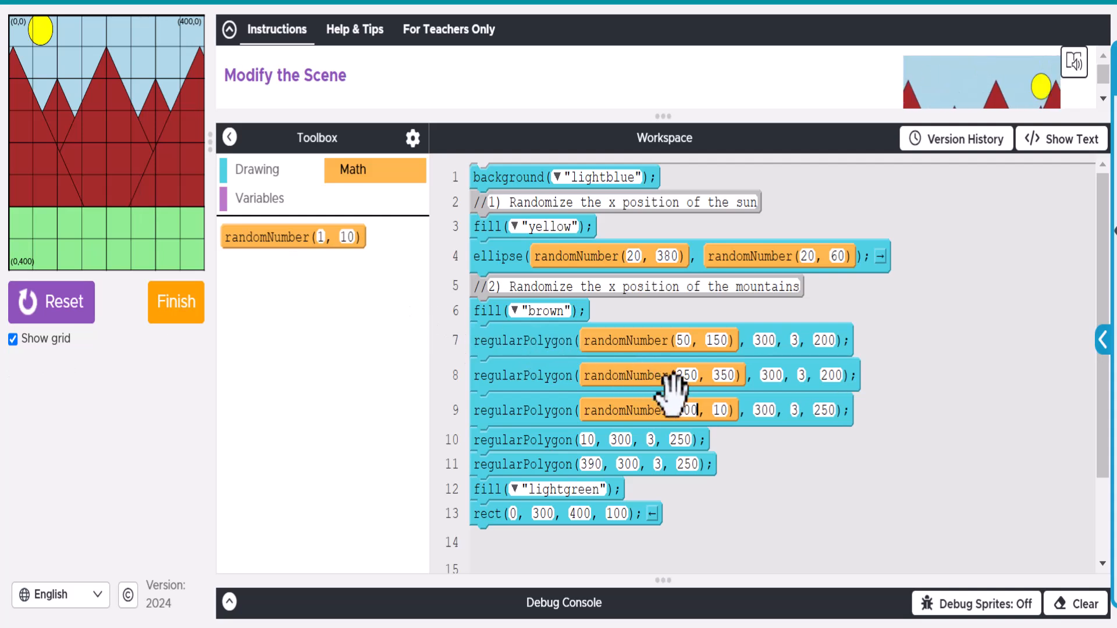
Fill in the remaining mountains' random x ranges: 100–300, 5–50 and 300–390.
click(715, 409)
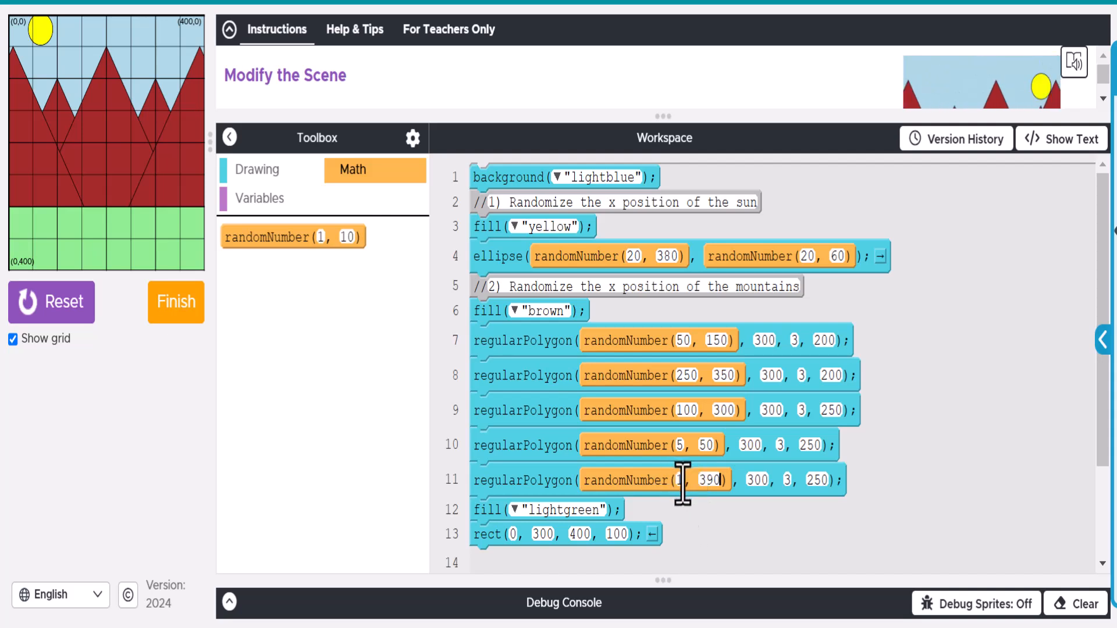
text(00)
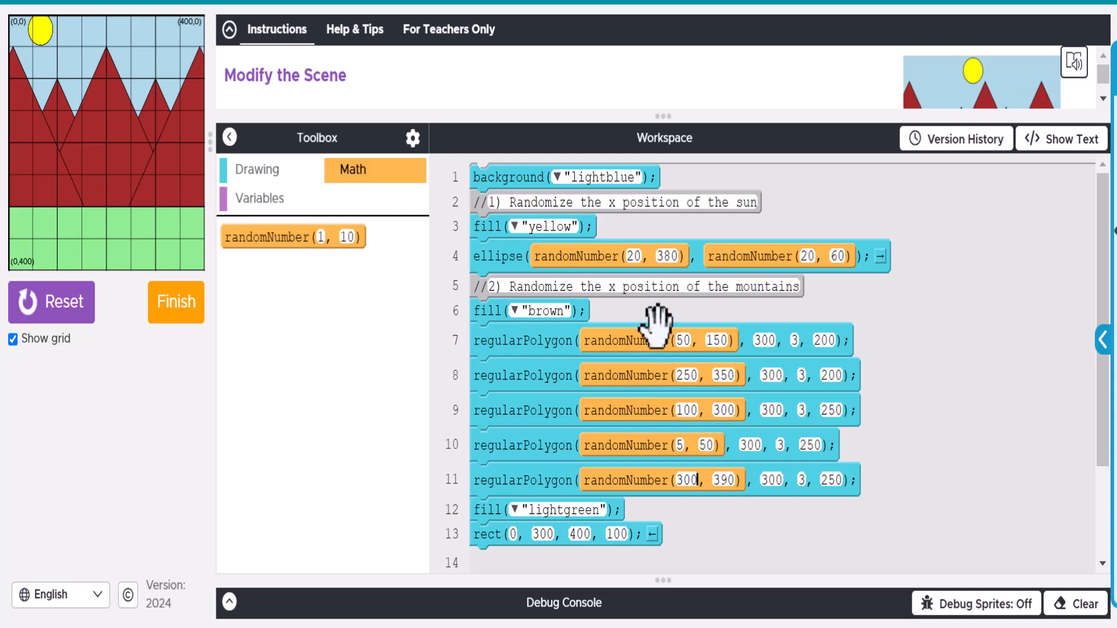
mouse_move(791, 342)
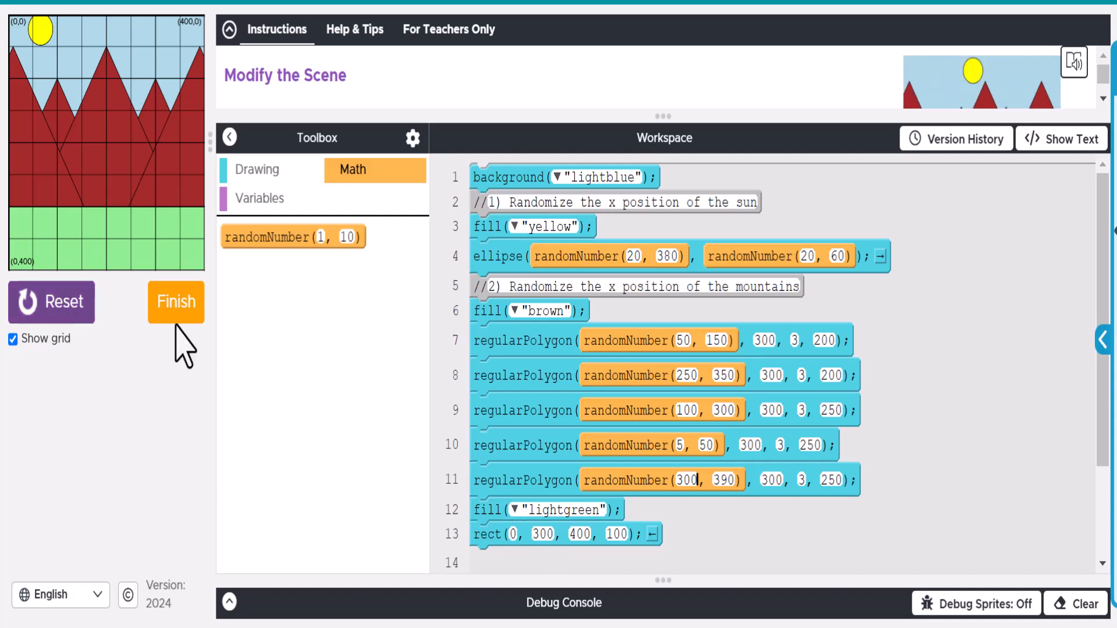
Reset and run the finished scene repeatedly so sun and mountains redraw in new positions.
click(51, 303)
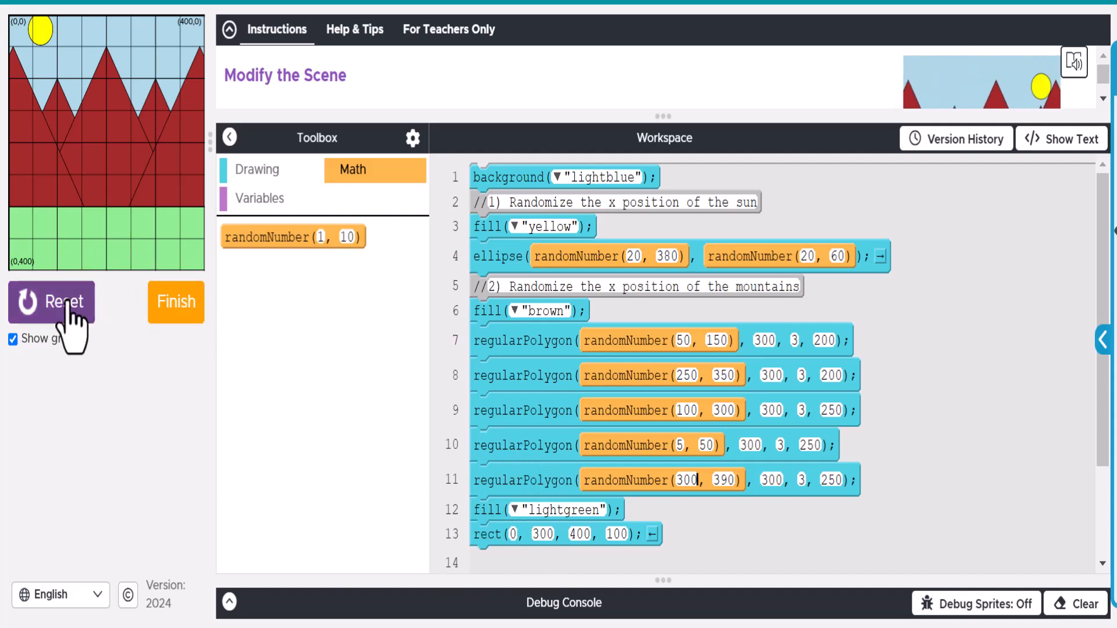
click(51, 302)
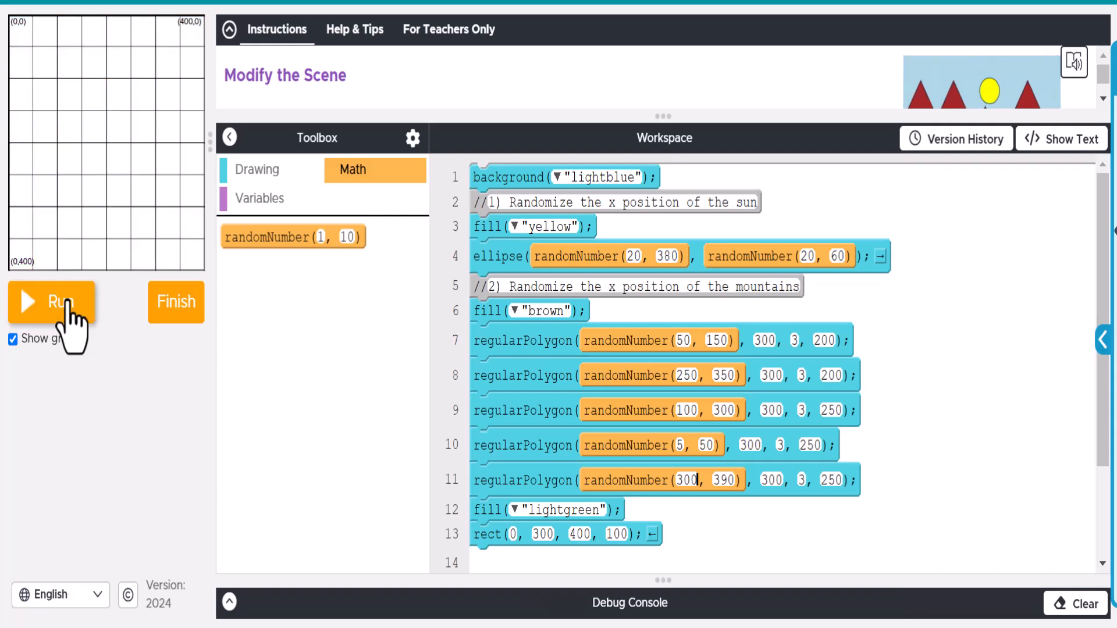
click(51, 303)
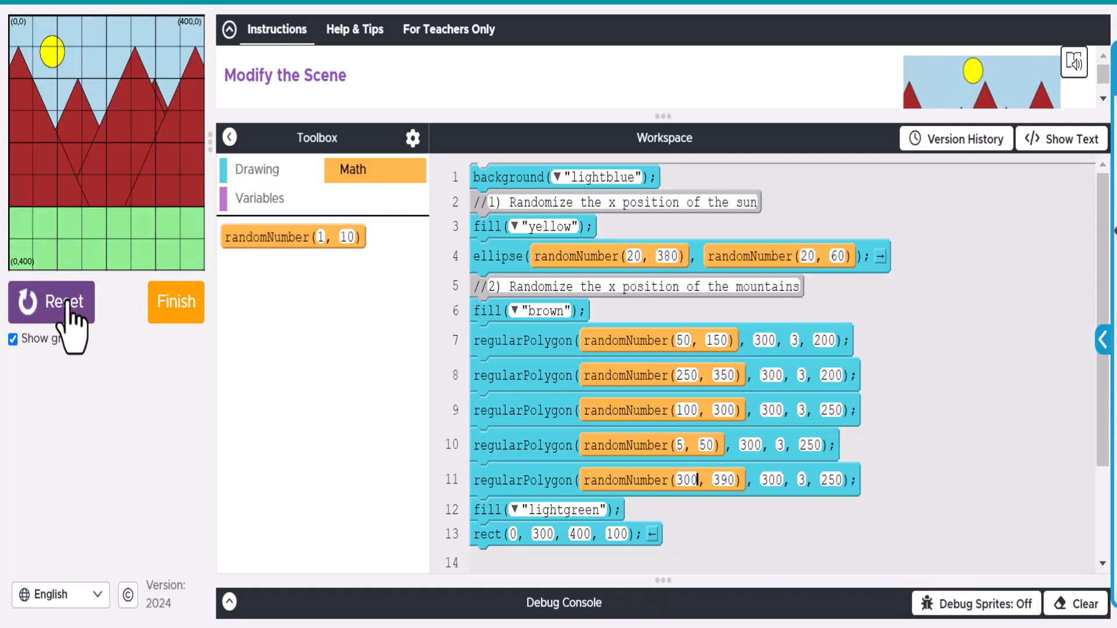
click(51, 302)
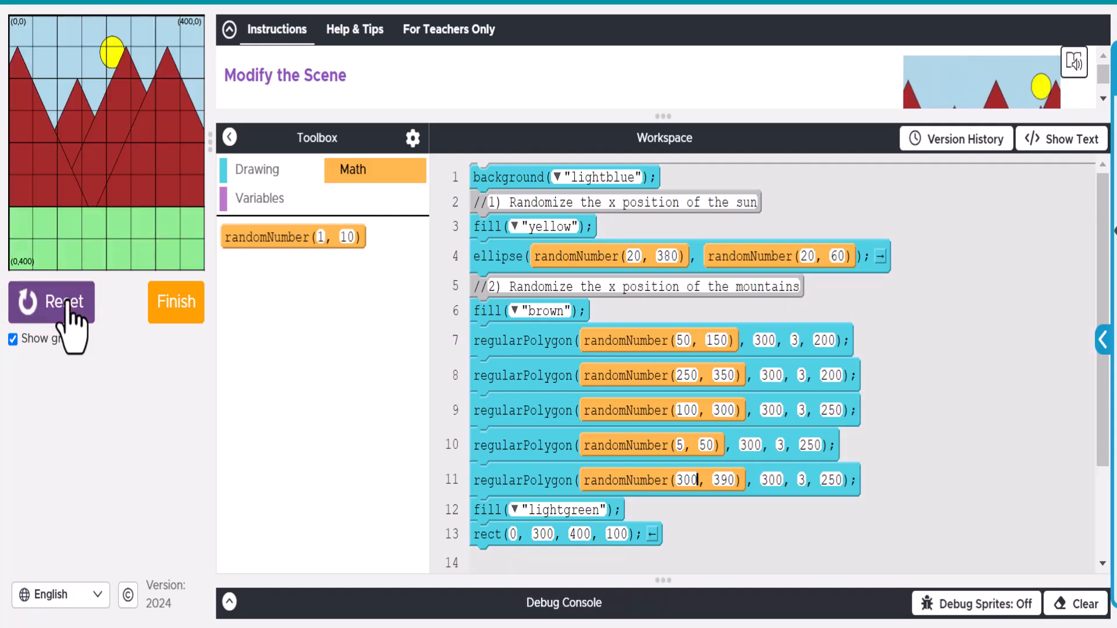
click(52, 303)
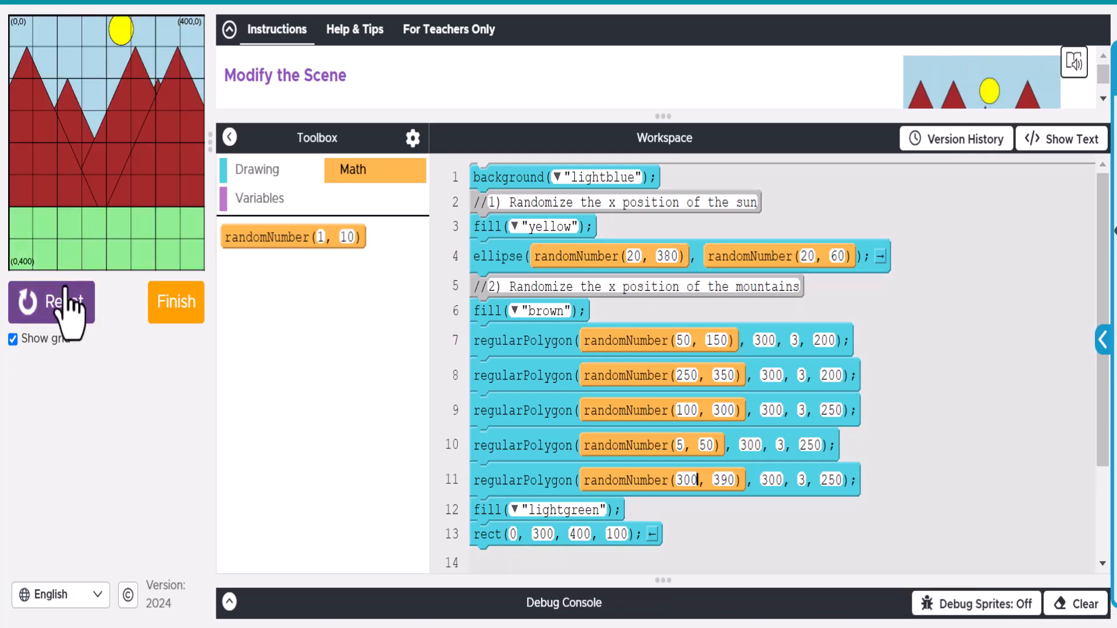
click(51, 301)
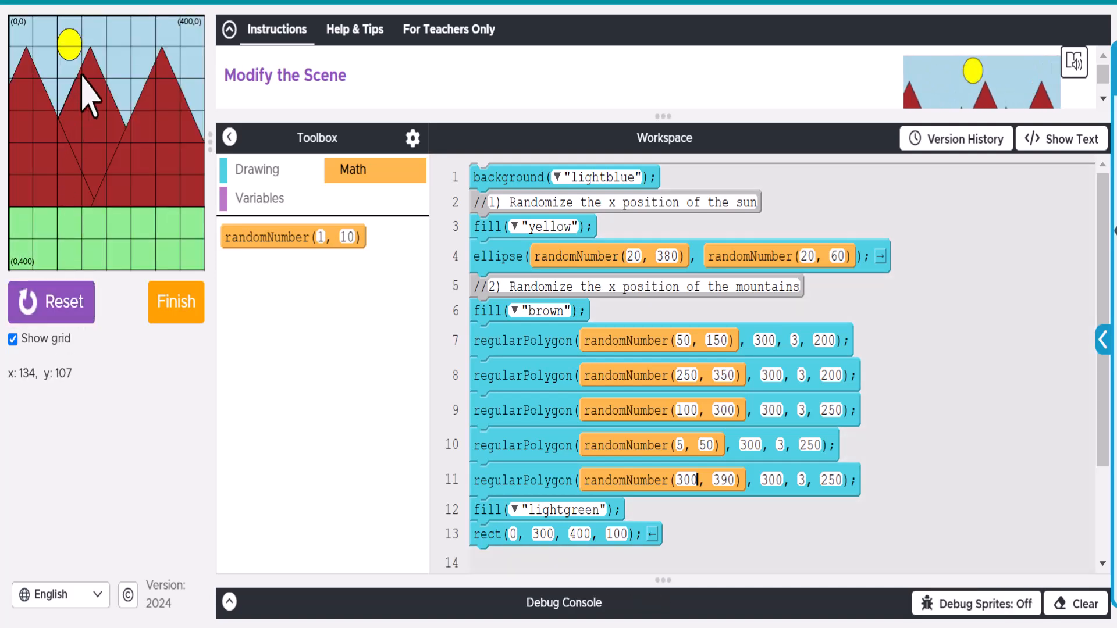
click(51, 303)
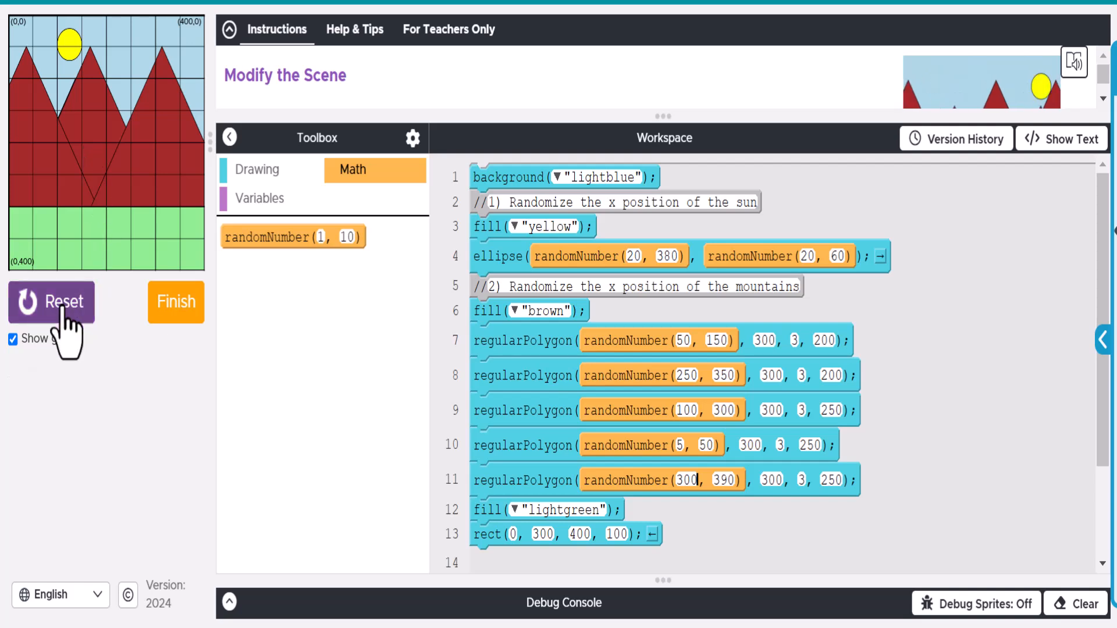
click(50, 303)
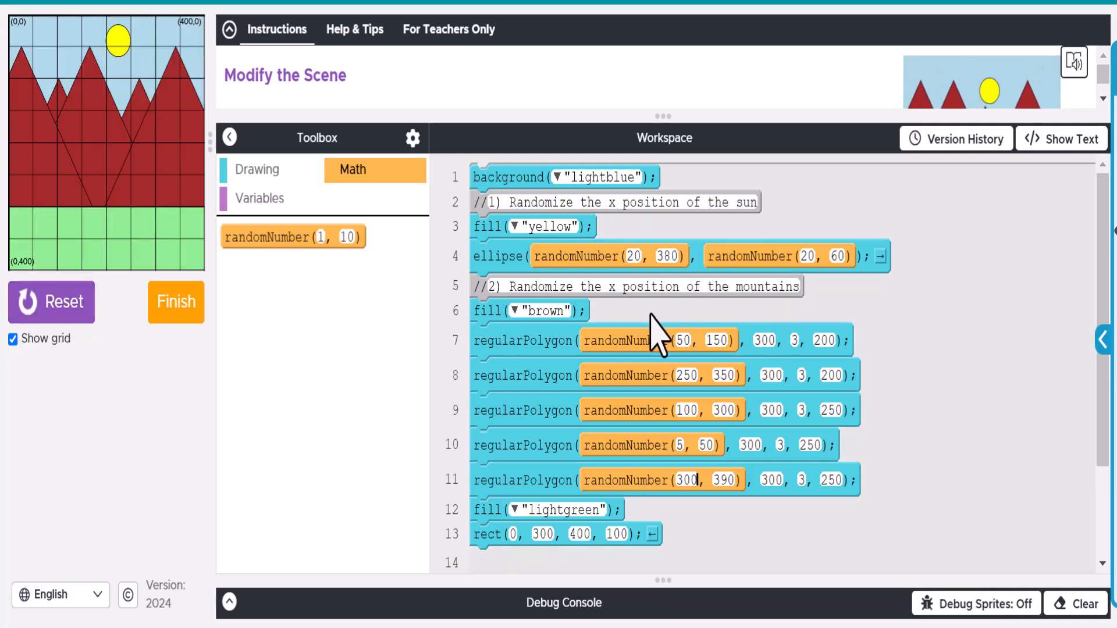
mouse_move(645, 256)
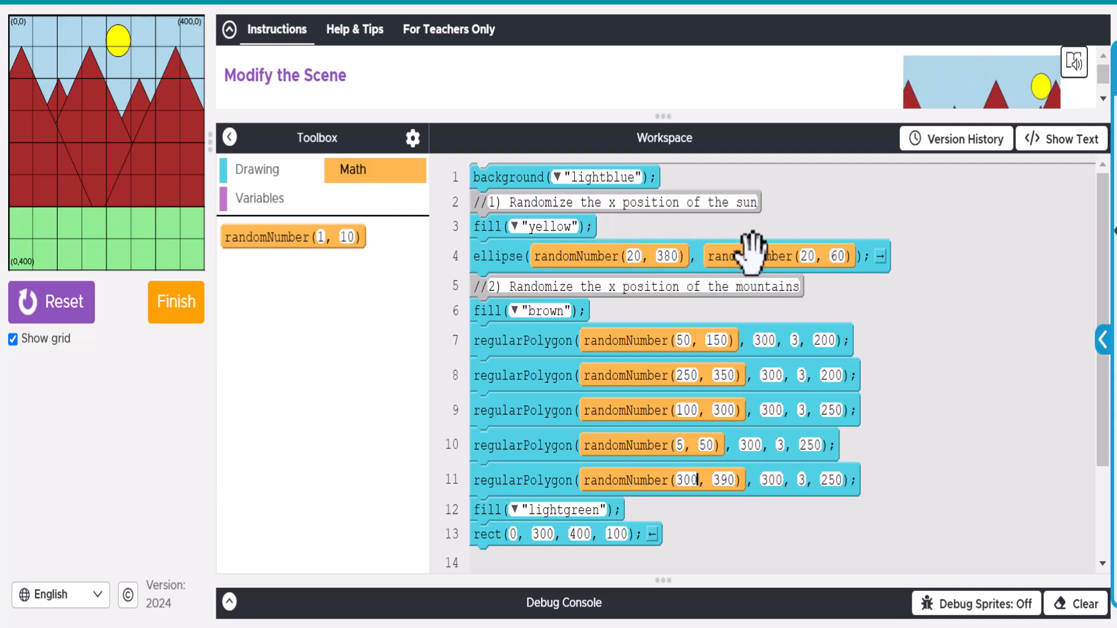
mouse_move(125, 207)
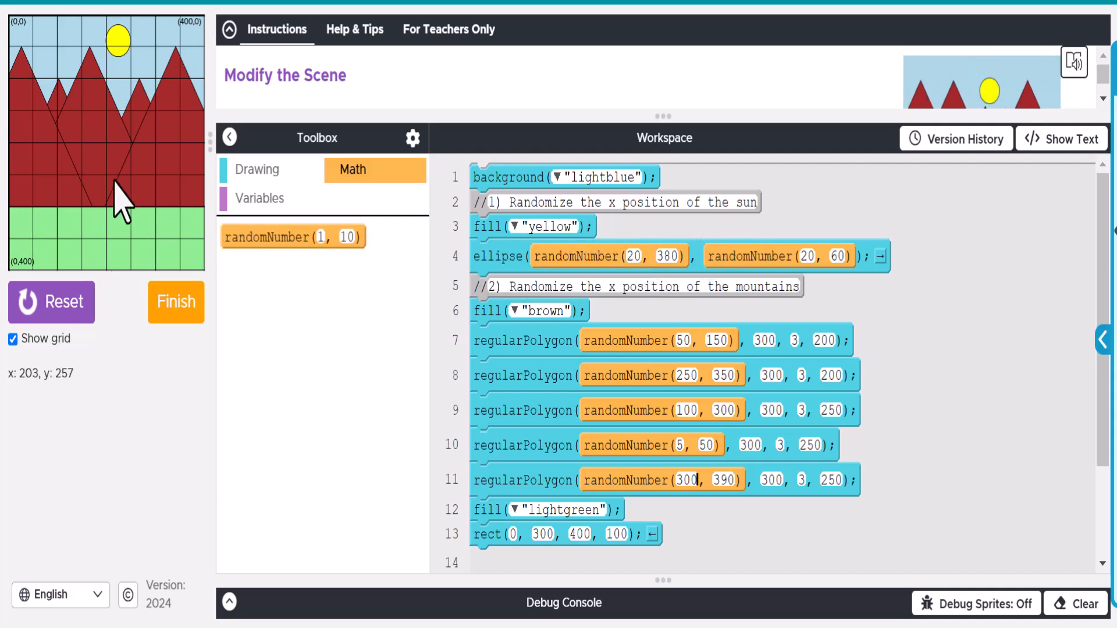
mouse_move(91, 167)
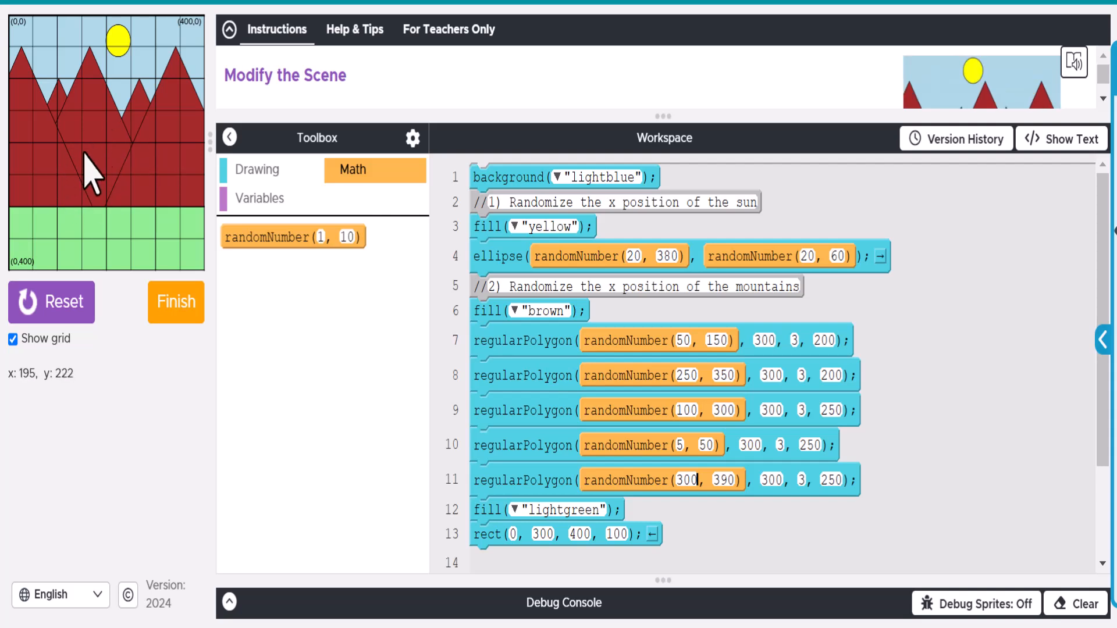